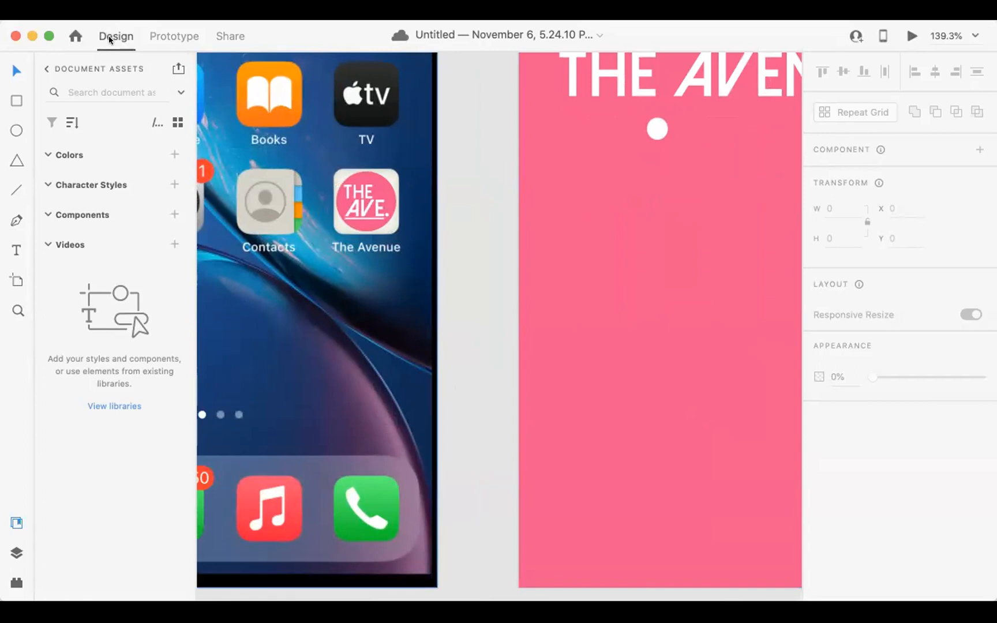
mouse_move(115, 36)
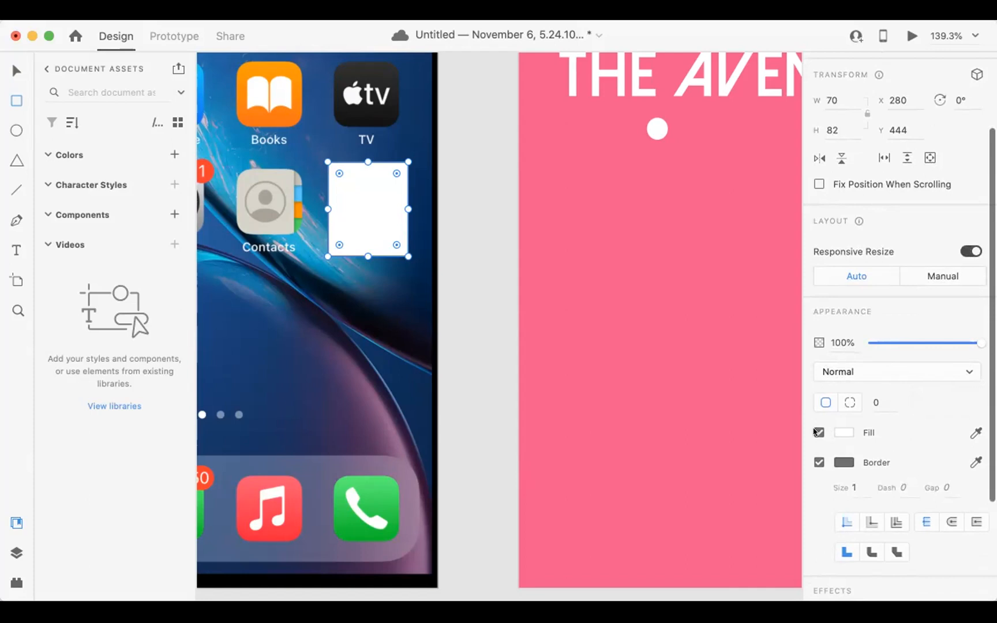
Step: Remove fill and border from the rectangle over The Avenue icon so it is invisible
click(819, 433)
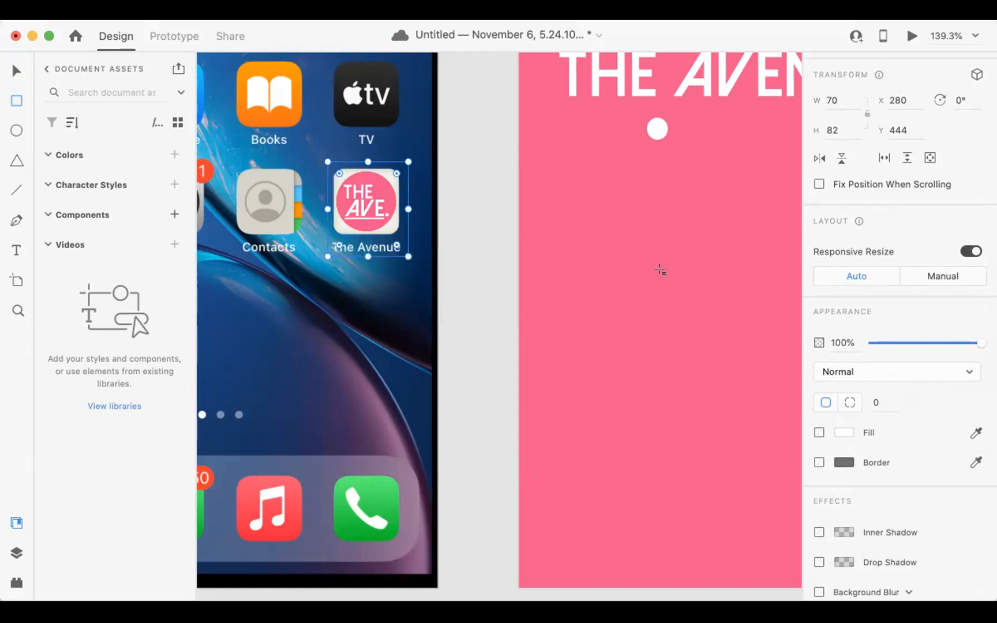
scroll(down, 3)
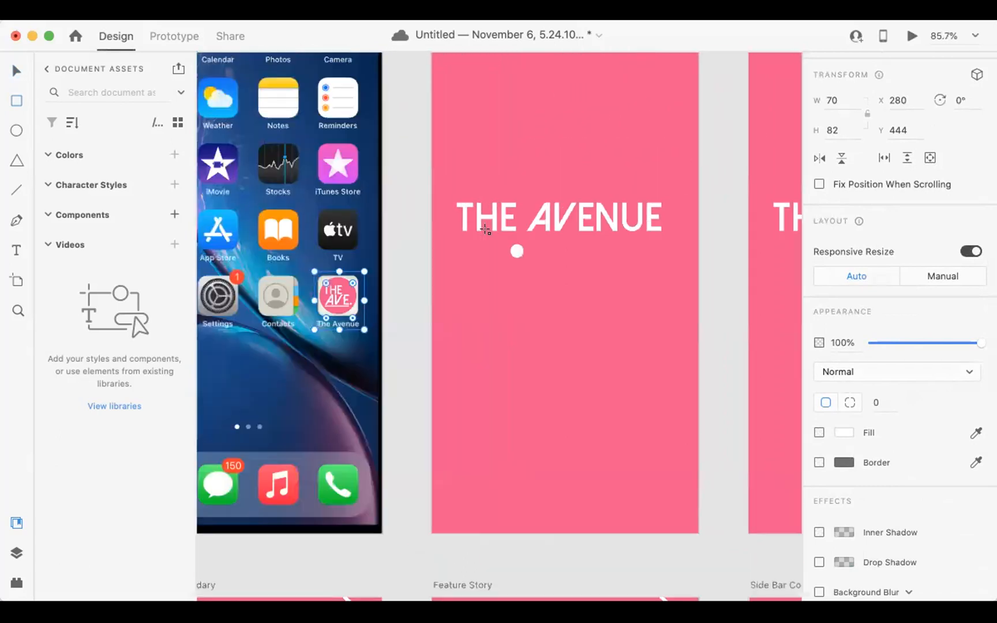
scroll(down, 3)
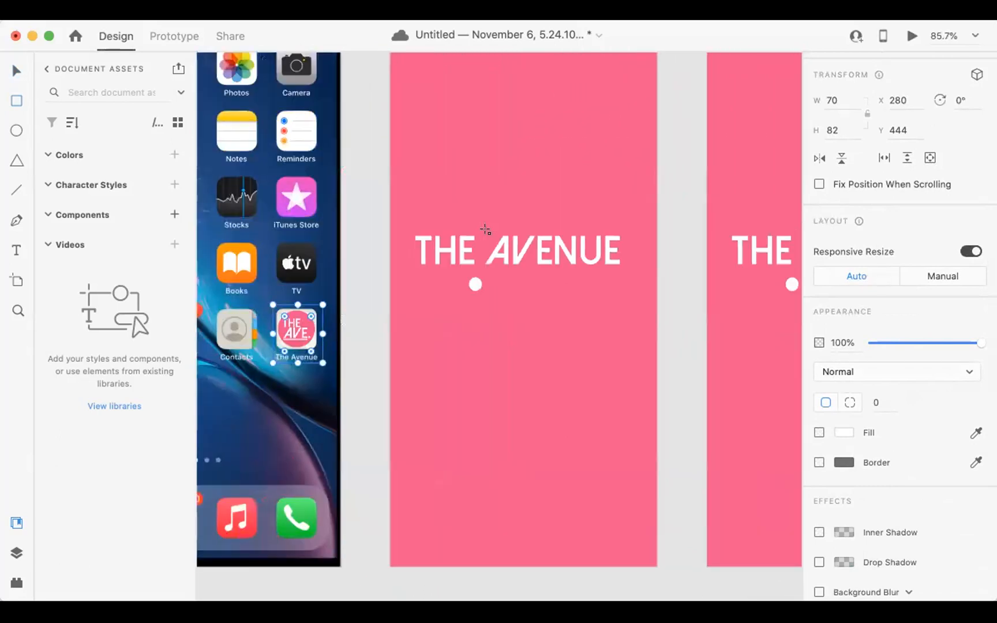
scroll(down, 3)
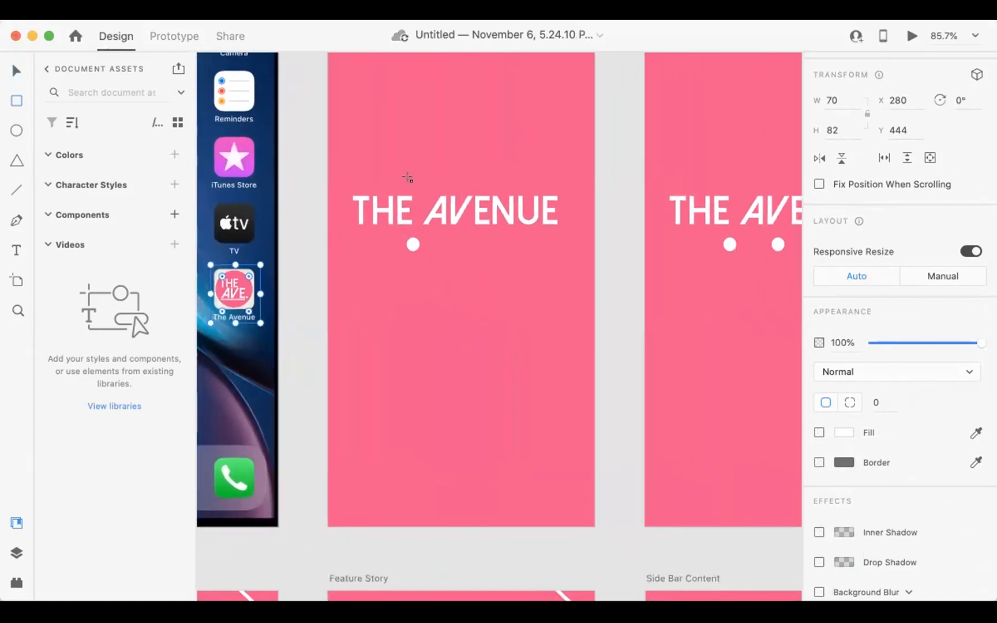
mouse_move(475, 176)
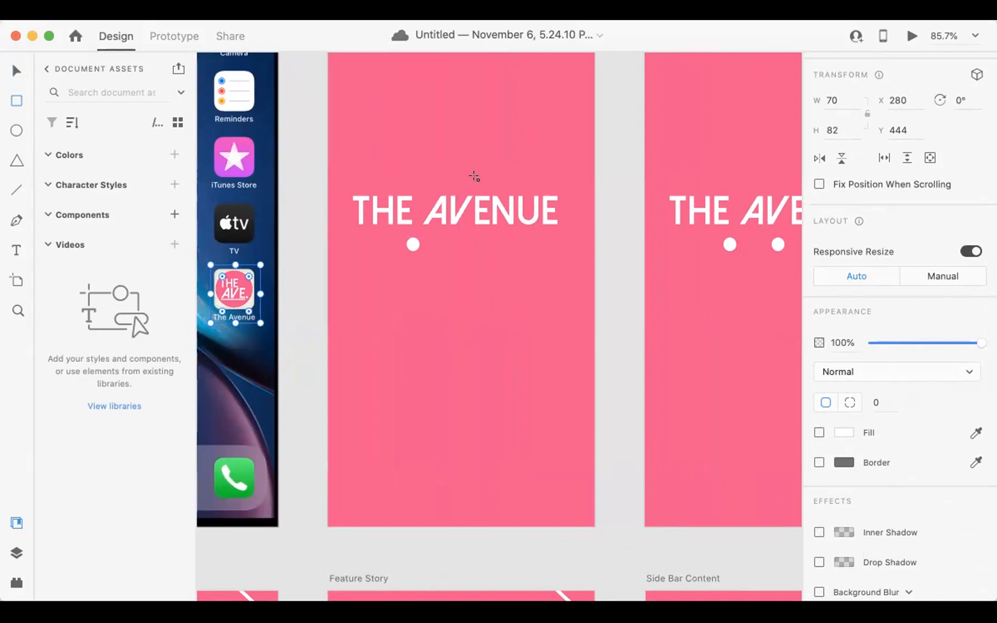
scroll(down, 3)
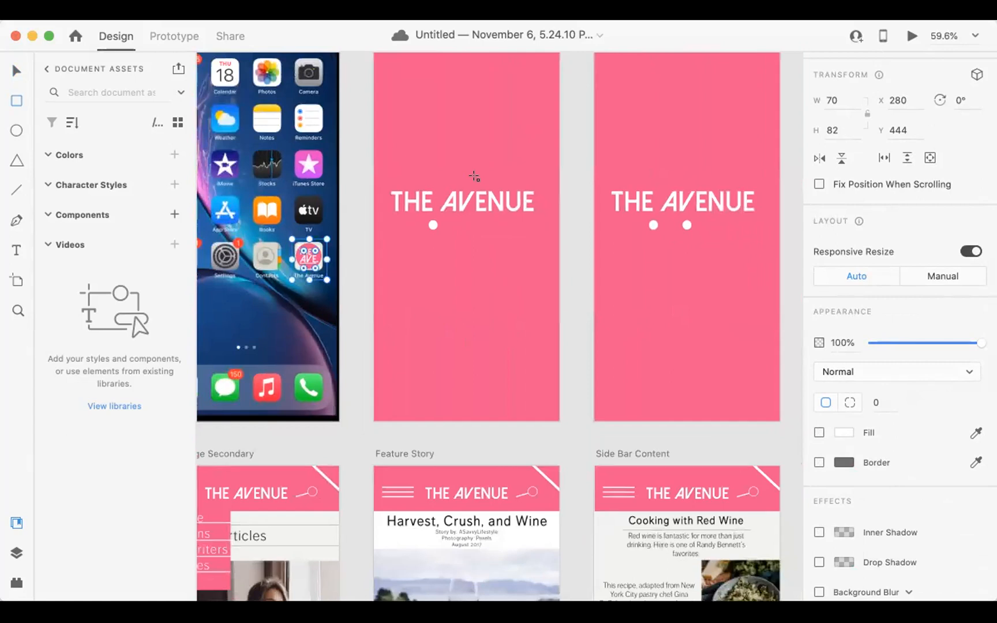
mouse_move(412, 151)
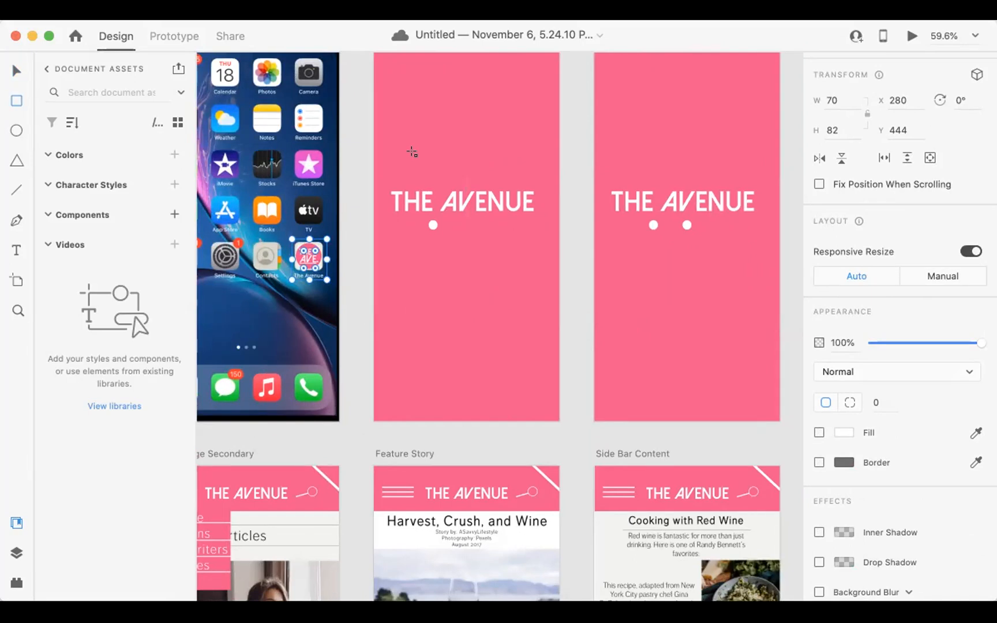
mouse_move(750, 214)
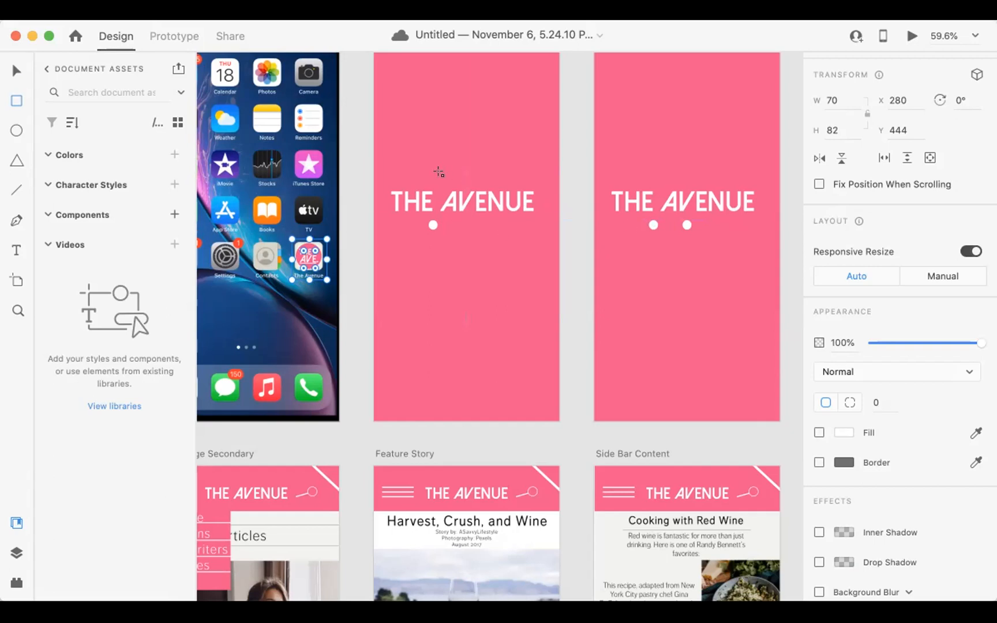
mouse_move(290, 203)
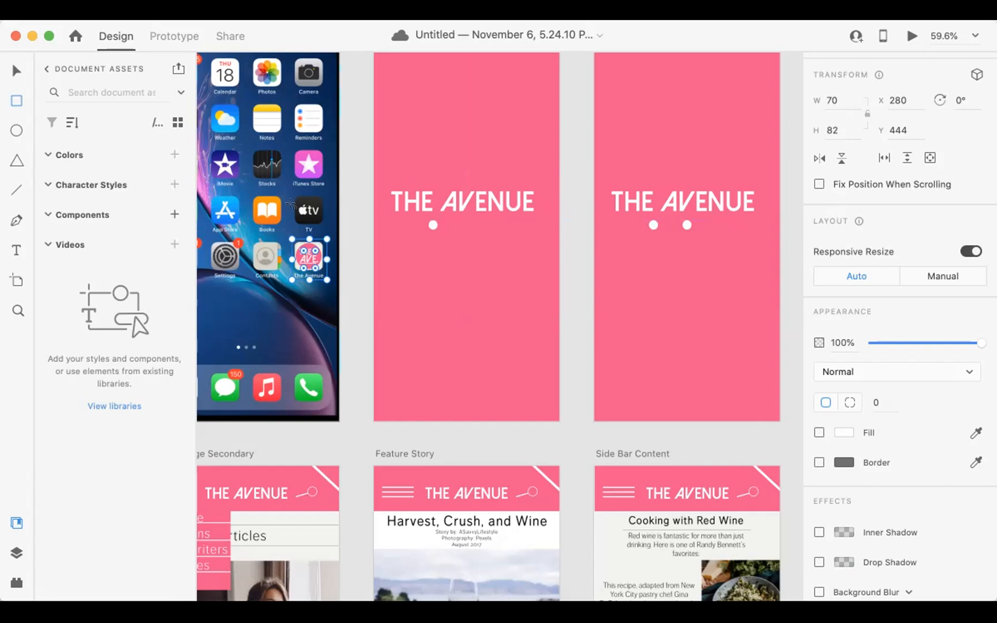
Step: In Prototype mode keep Tap as trigger and Transition as action for the icon hotspot
click(173, 36)
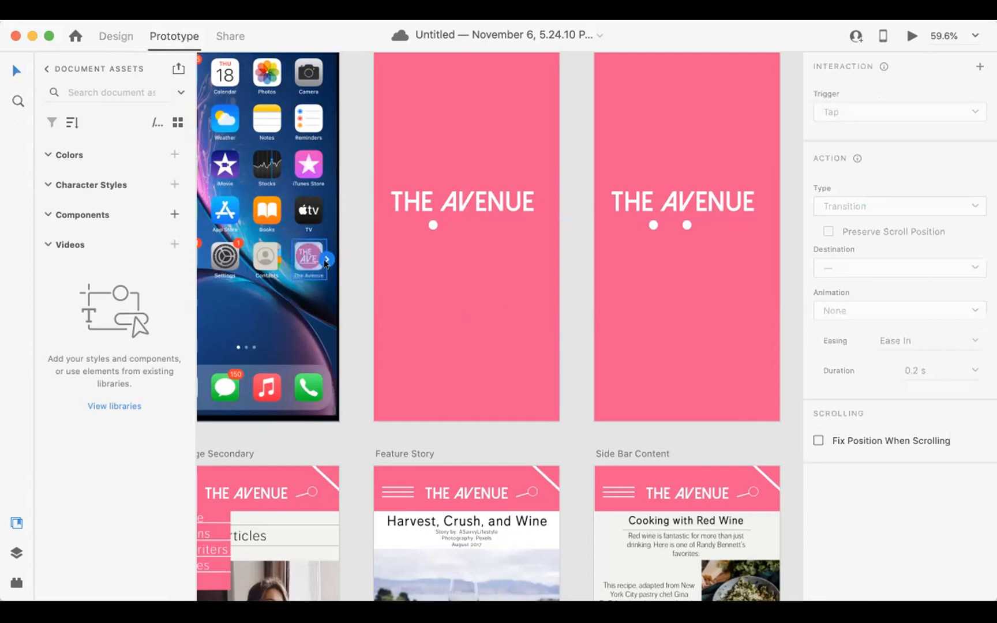
mouse_move(325, 261)
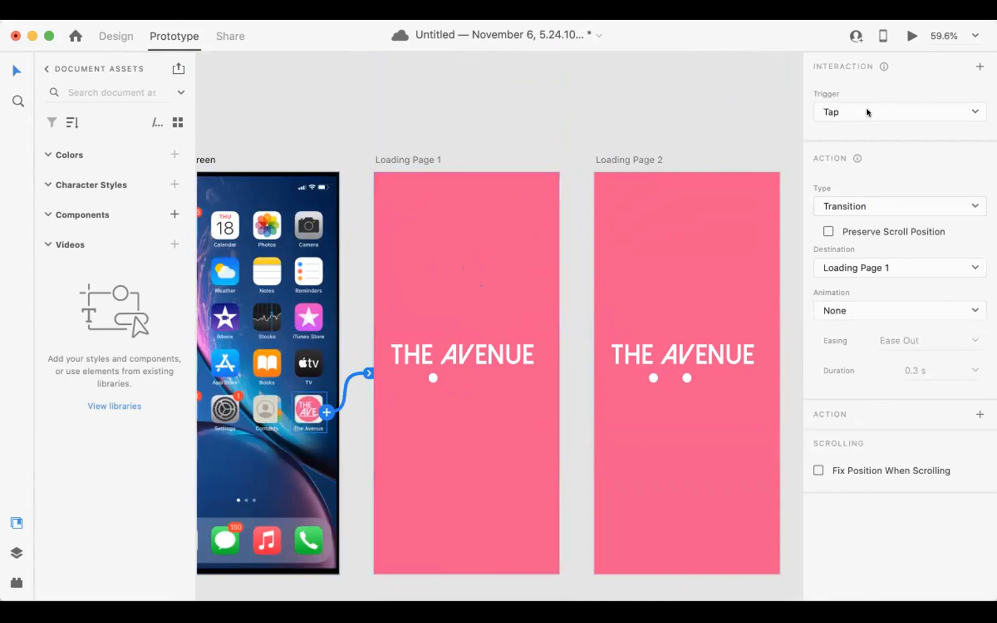
mouse_move(857, 392)
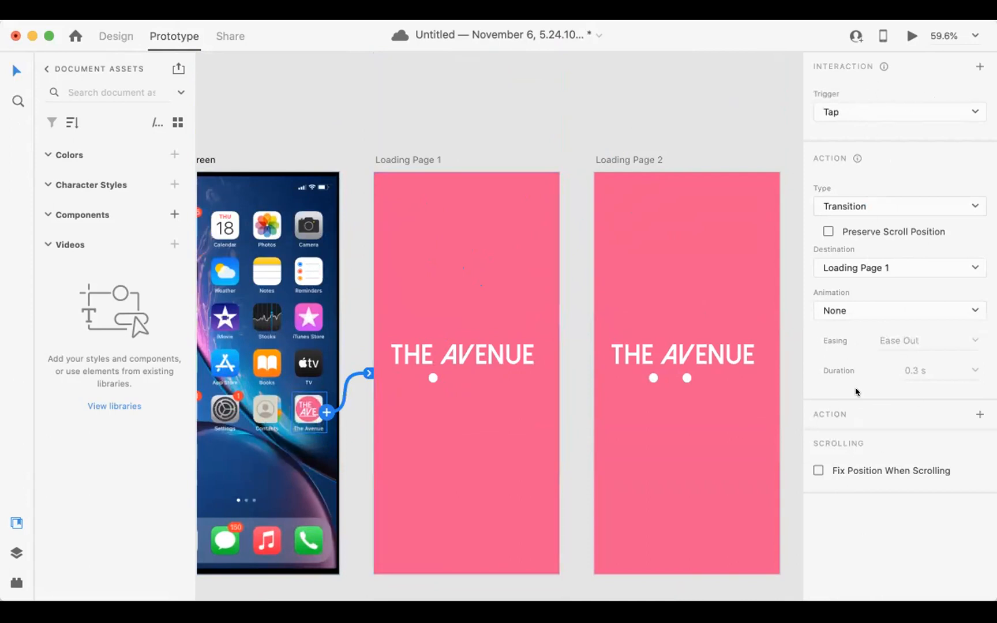
click(897, 111)
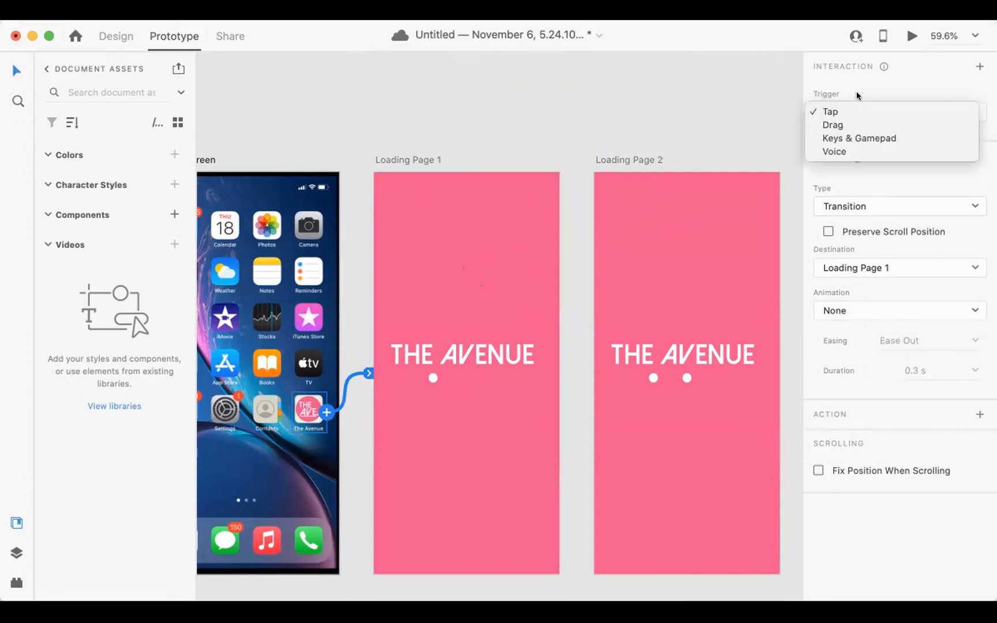
click(830, 111)
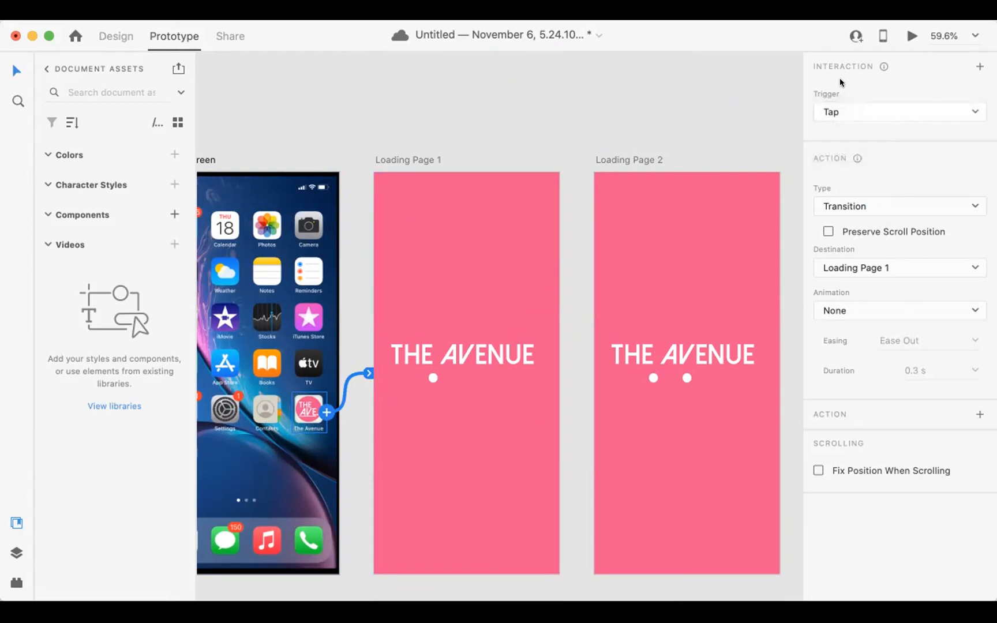
click(898, 207)
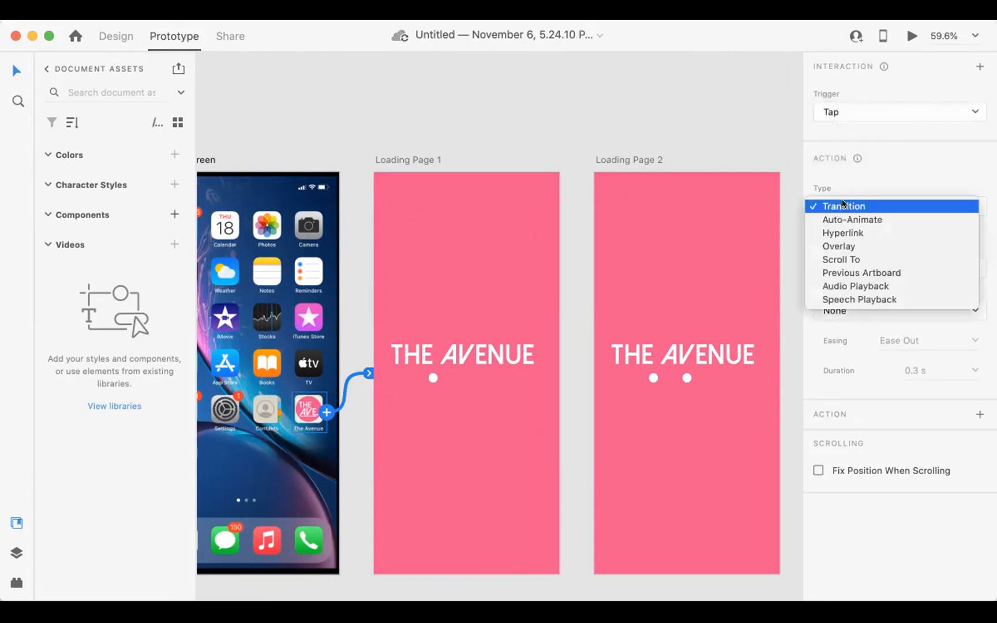
mouse_move(852, 220)
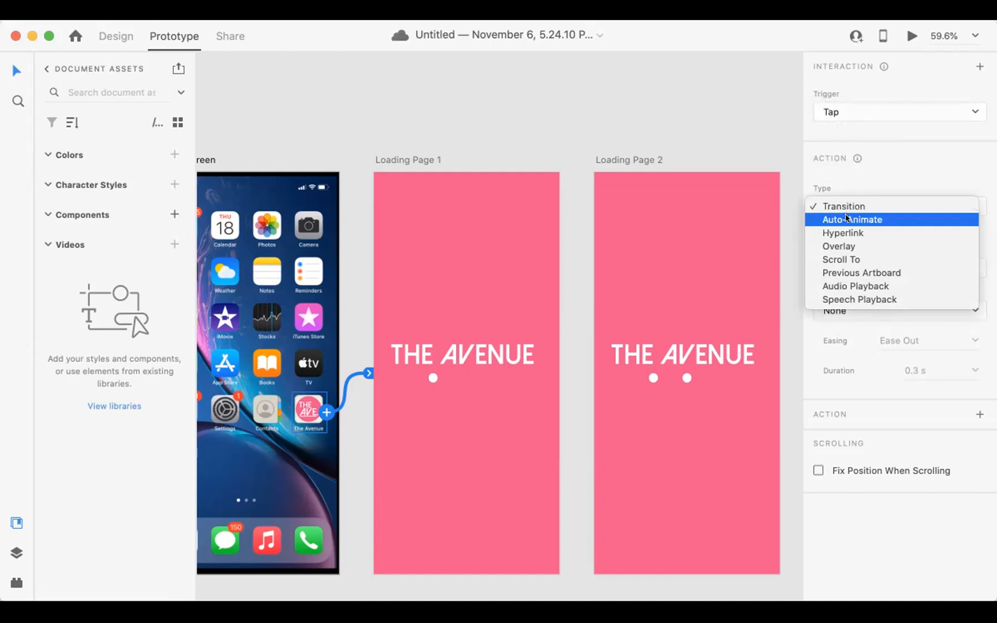
mouse_move(840, 259)
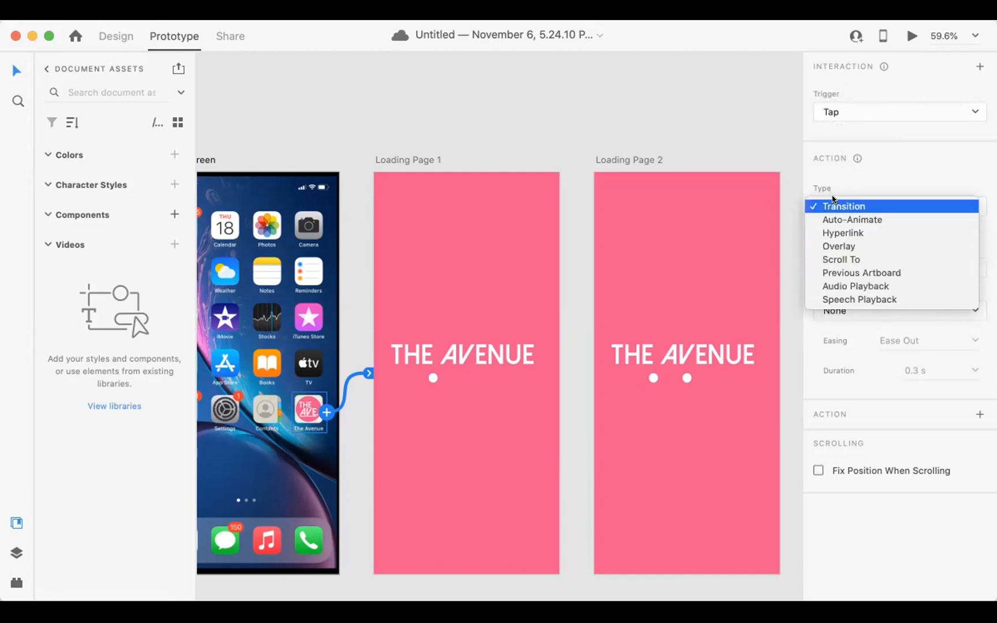
click(844, 206)
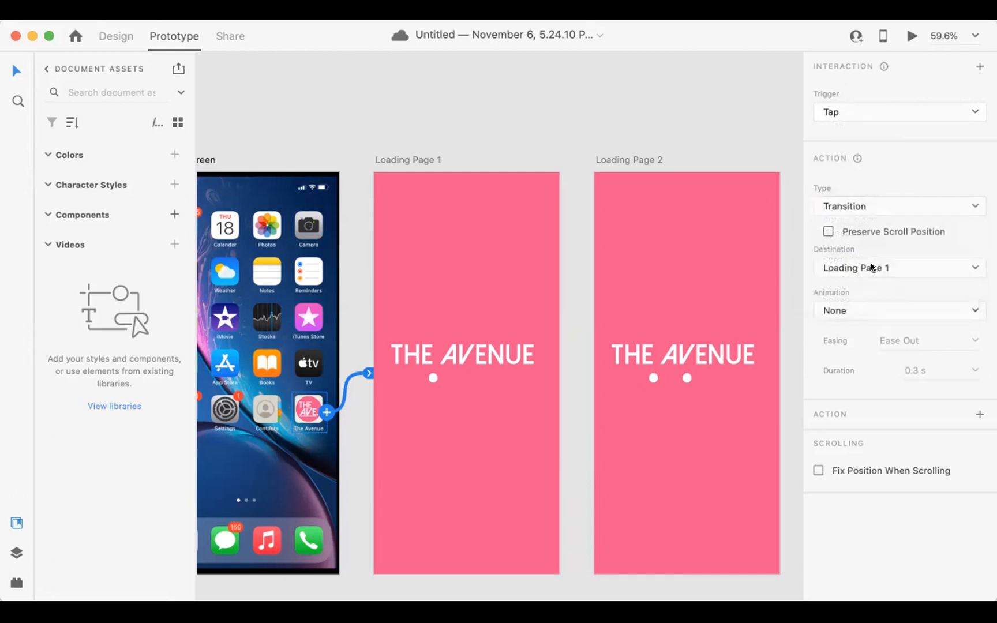
Step: Set the destination to Loading Page 1 with a Slide Left animation, easing out 0.3 s
click(896, 267)
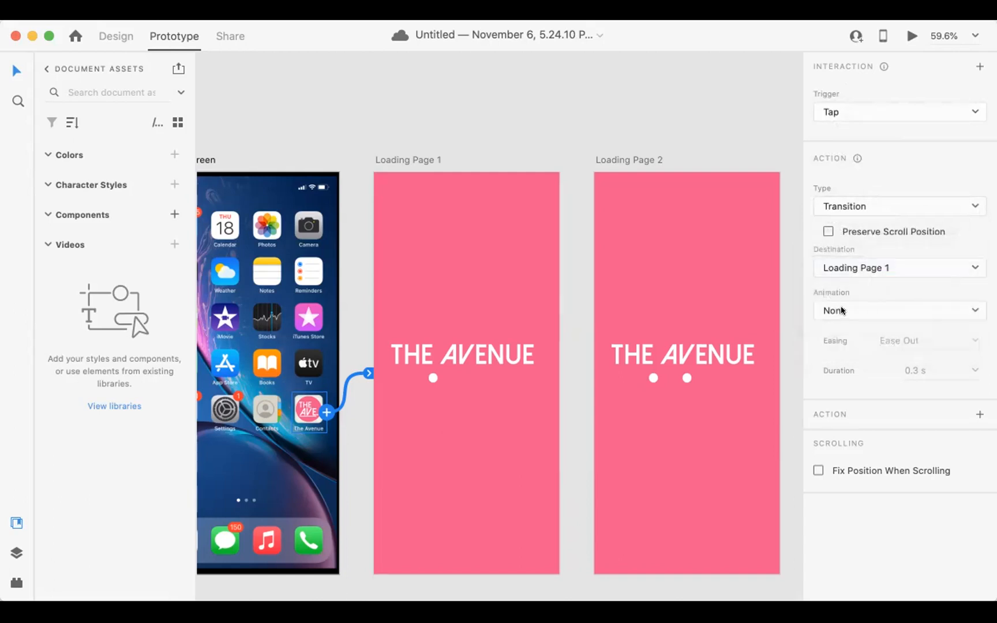
click(899, 310)
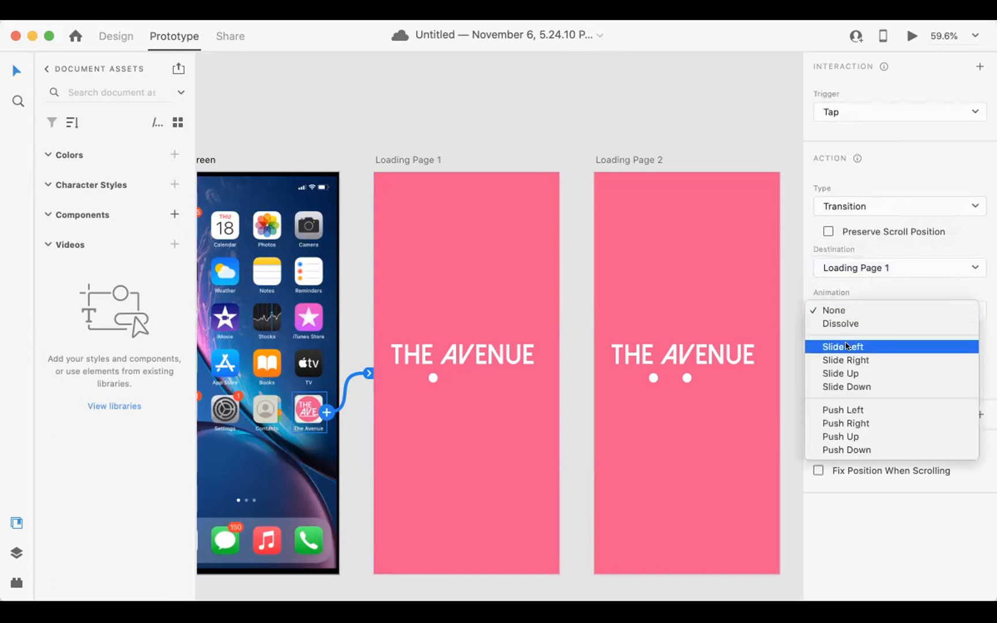
click(842, 347)
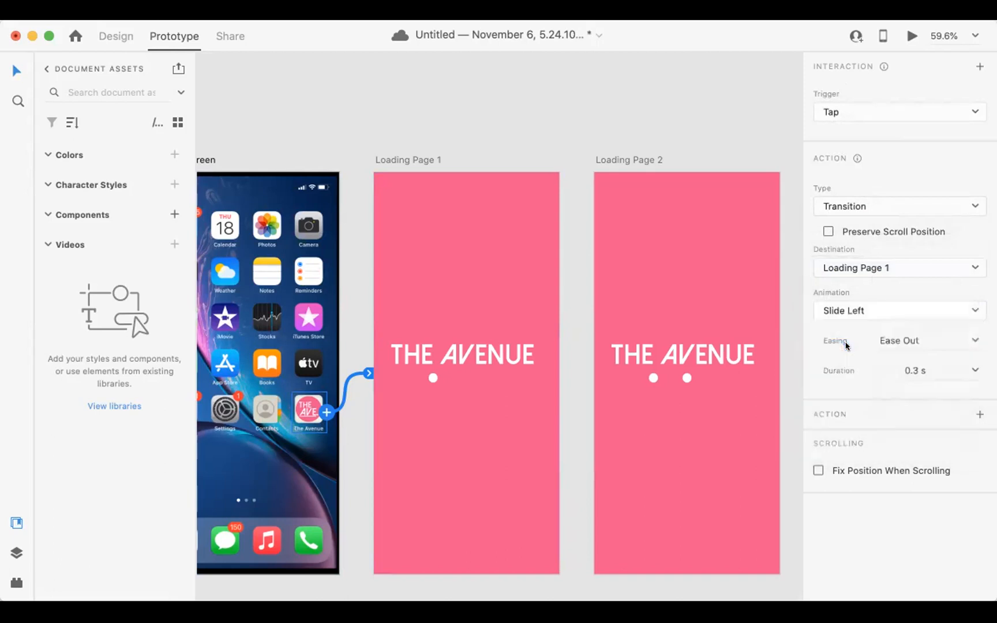
mouse_move(924, 371)
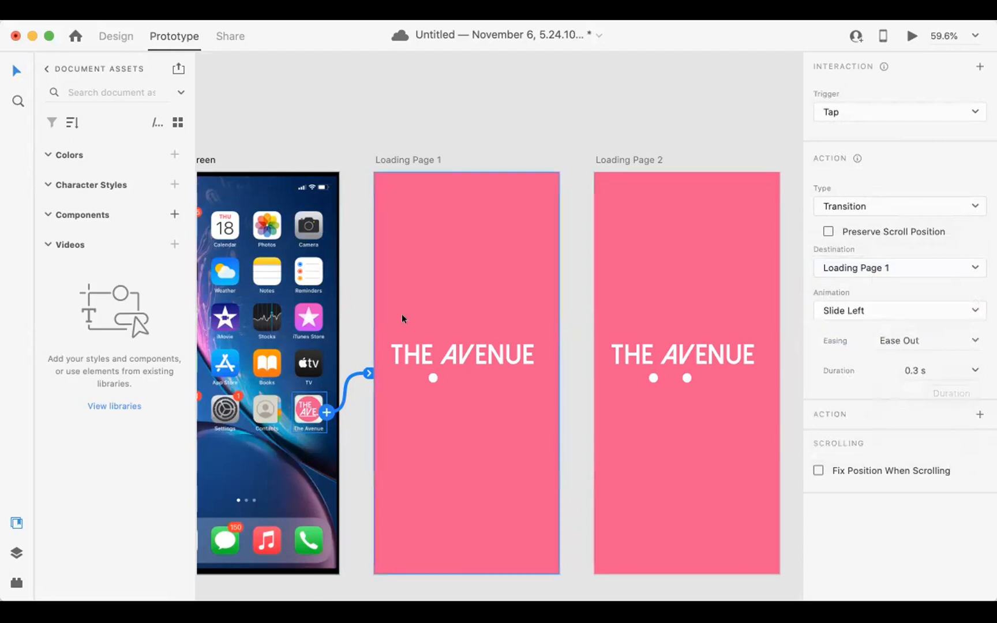
click(116, 35)
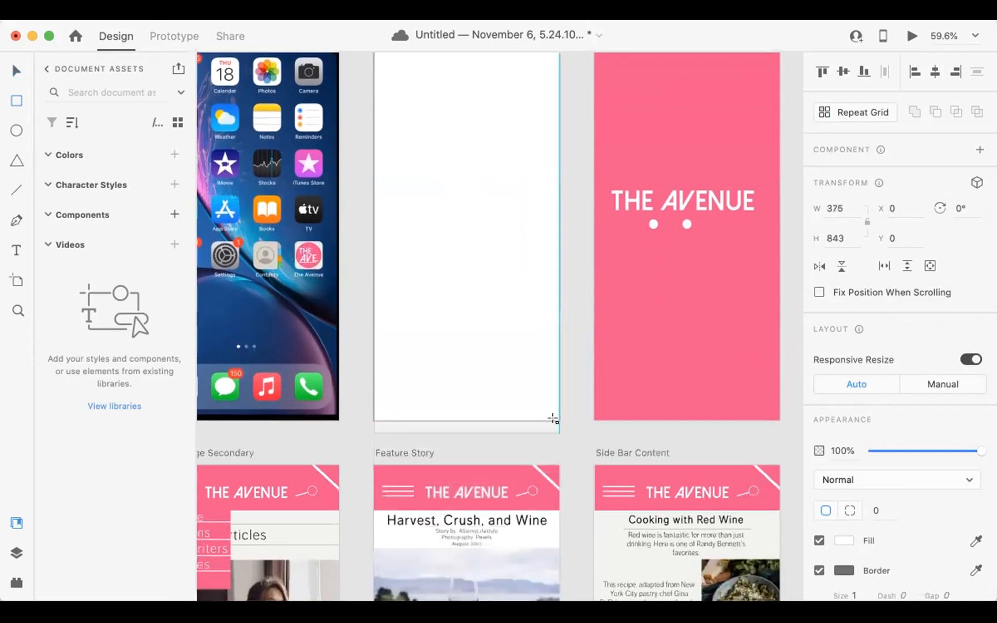
Step: Draw a rectangle covering all of Loading Page 1 as a full-screen hotspot
drag(554, 419, 554, 420)
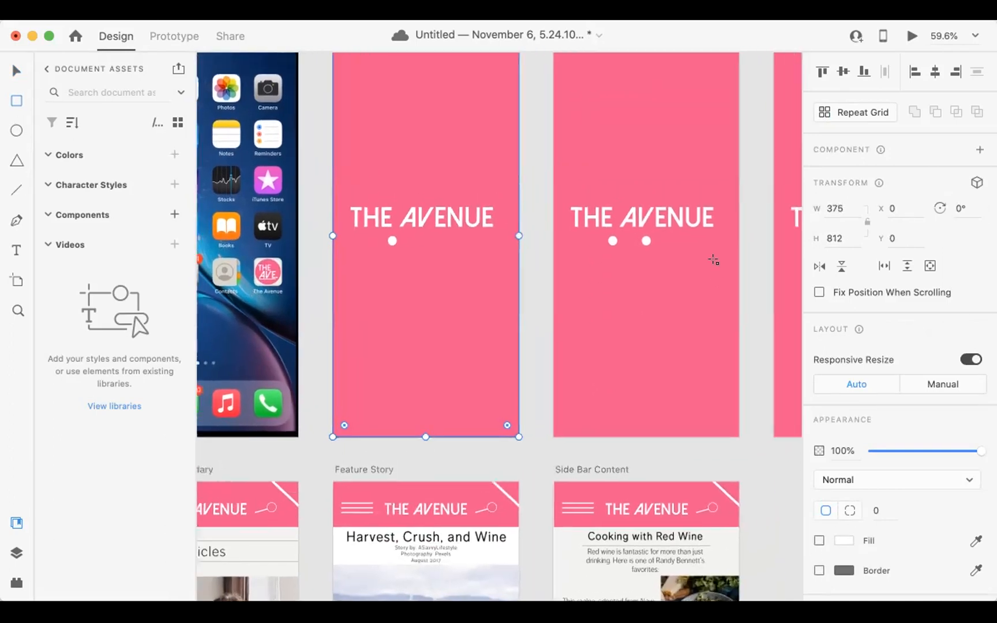
scroll(down, 3)
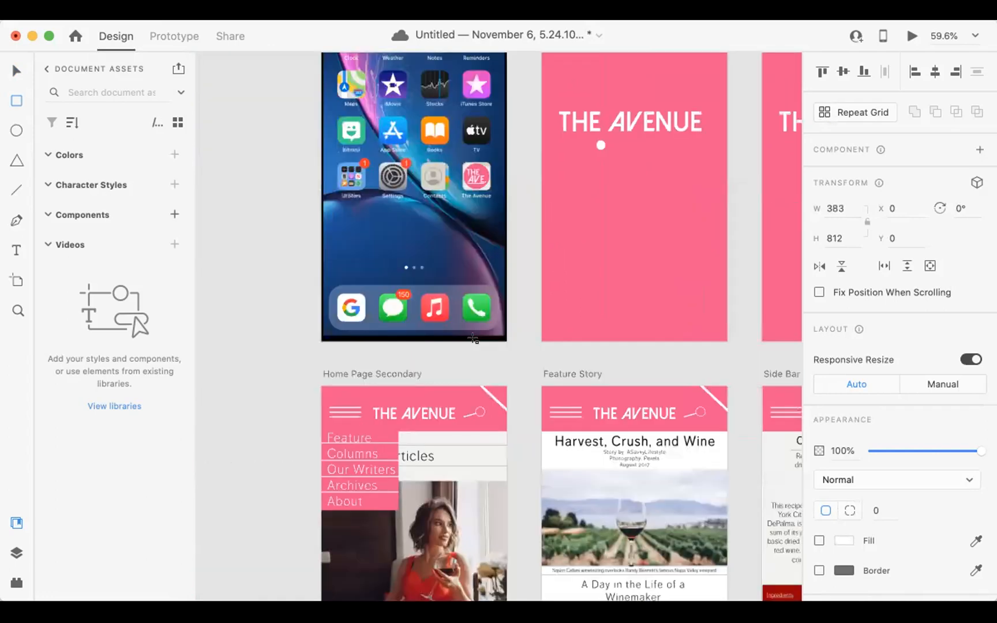
scroll(down, 3)
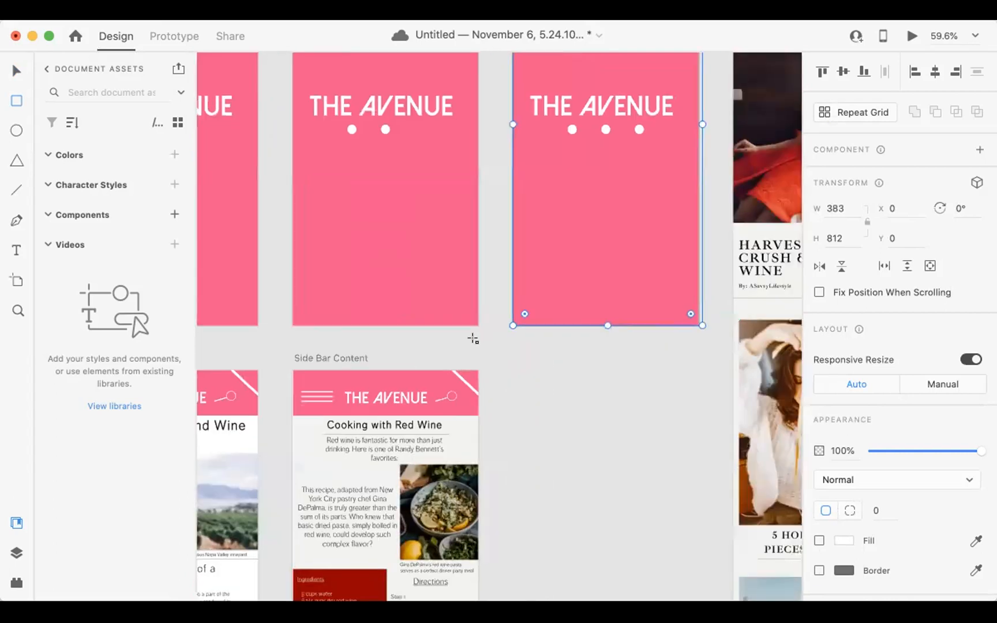
scroll(down, 3)
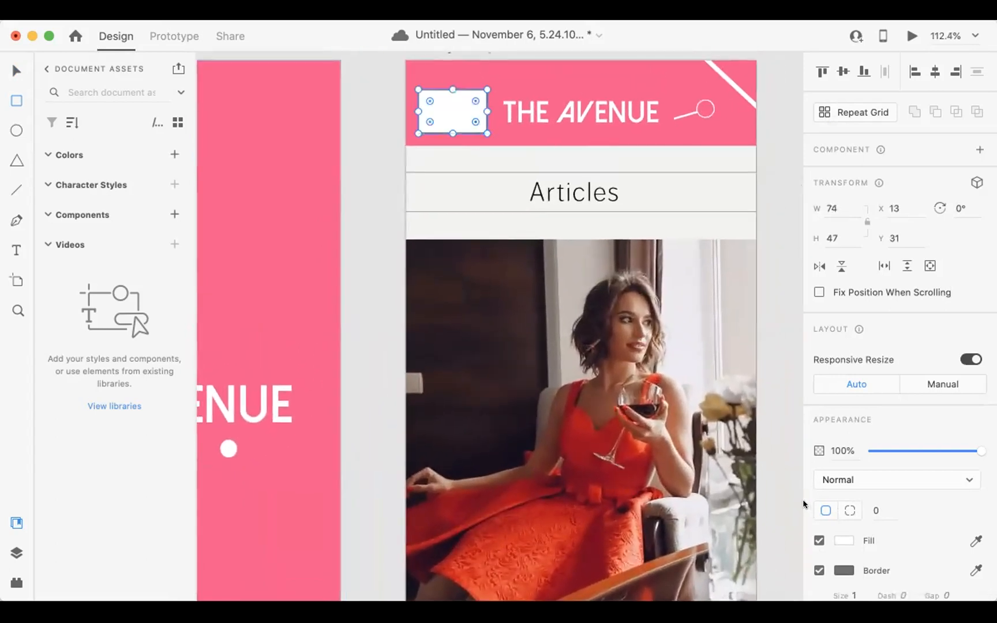
Step: Make the rectangles over the menu lines and the Harvest Crush & Wine feature photo invisible
click(819, 540)
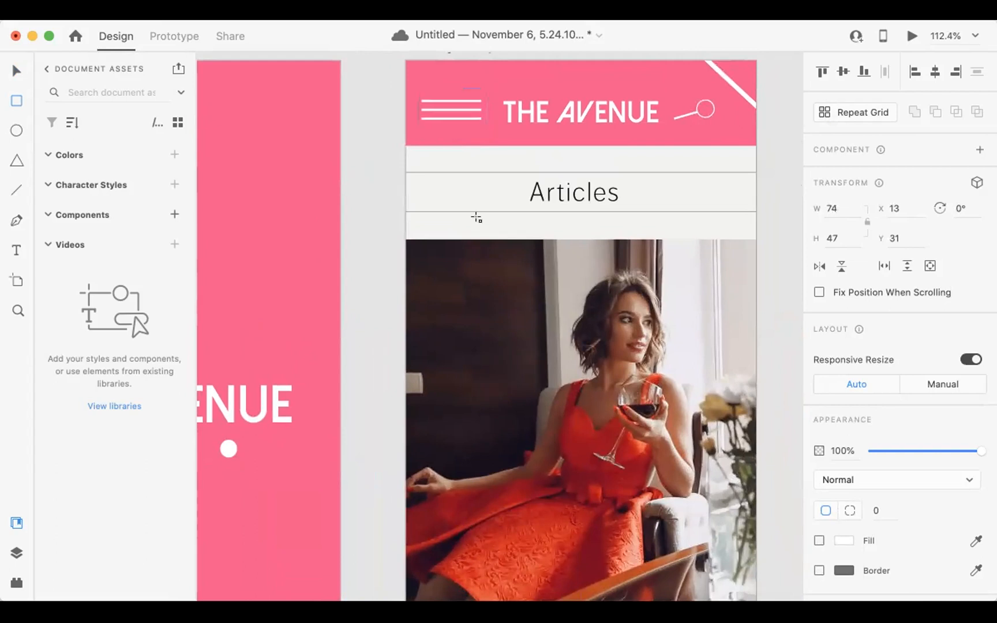
scroll(down, 3)
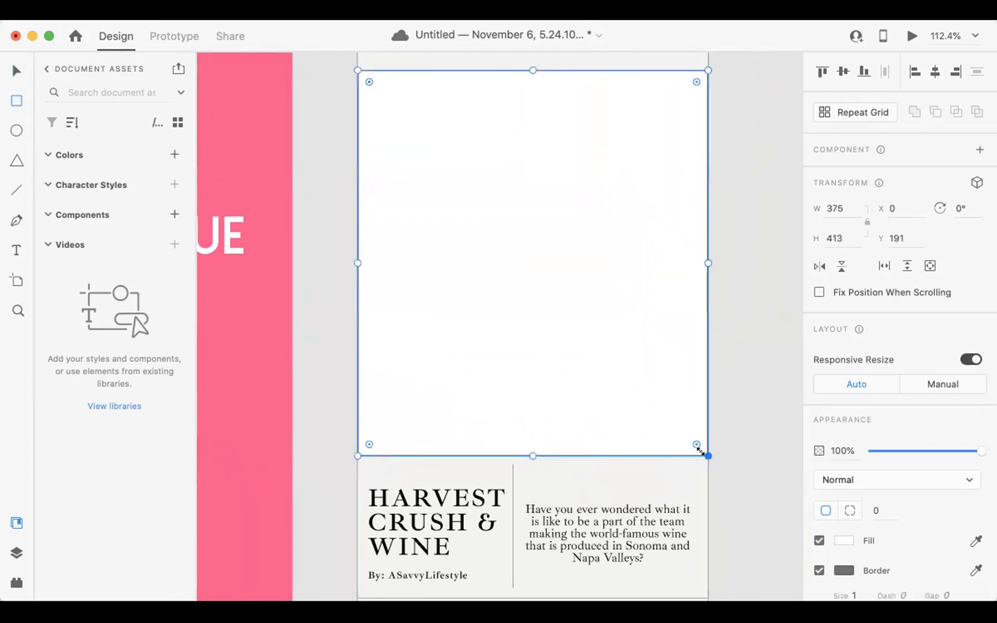
click(819, 542)
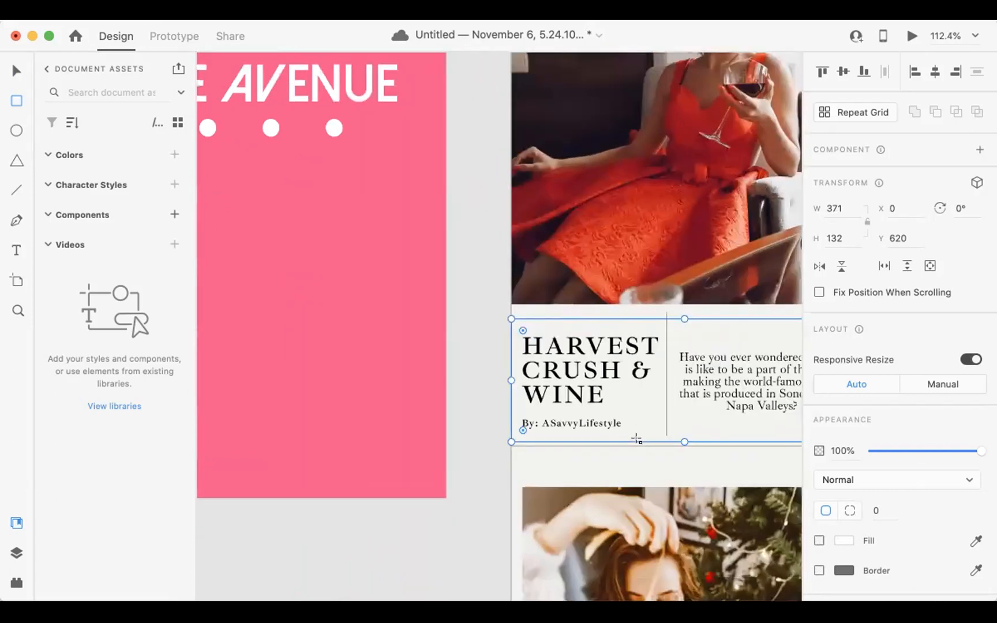
scroll(down, 3)
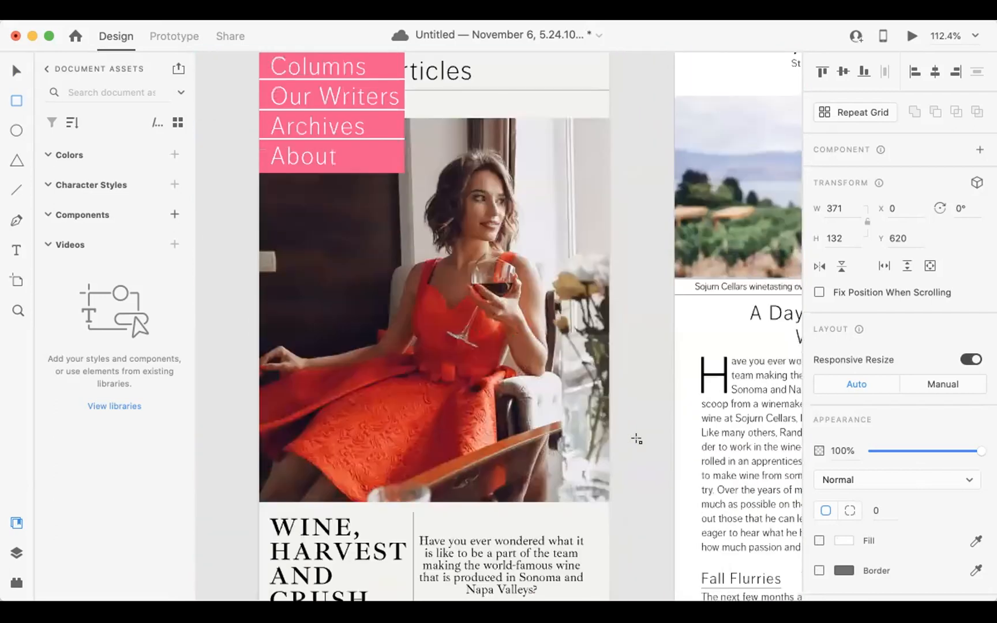
Step: Draw a hotspot over the menu icon and remove its fill and border
scroll(down, 3)
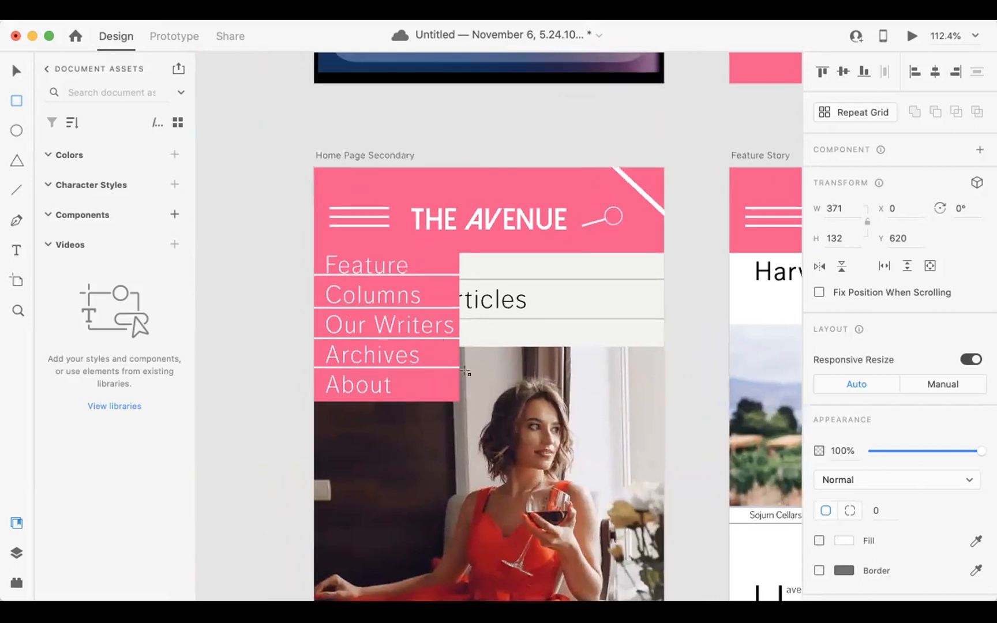
scroll(down, 3)
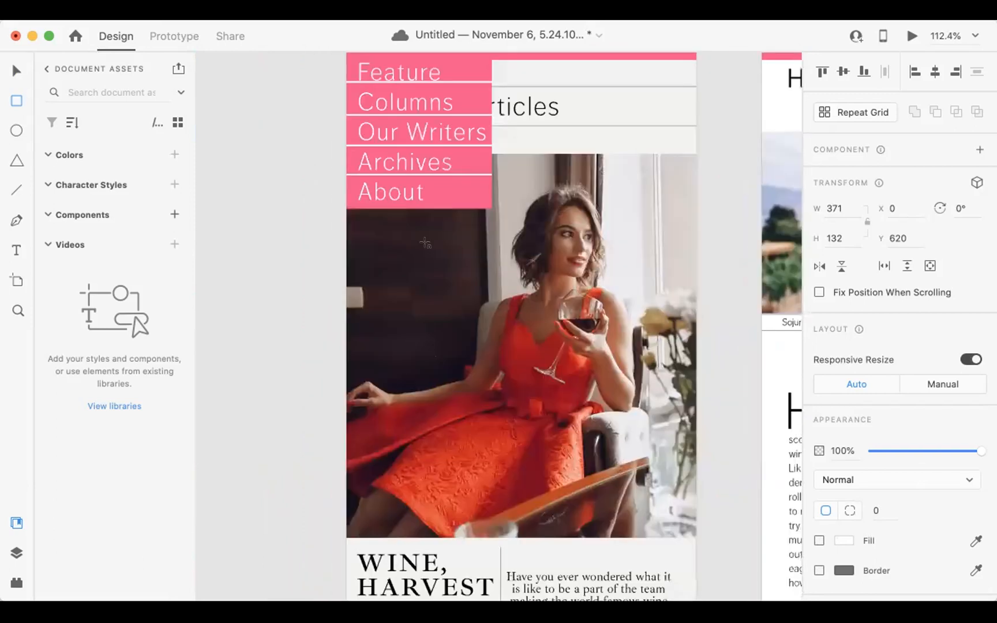
scroll(down, 3)
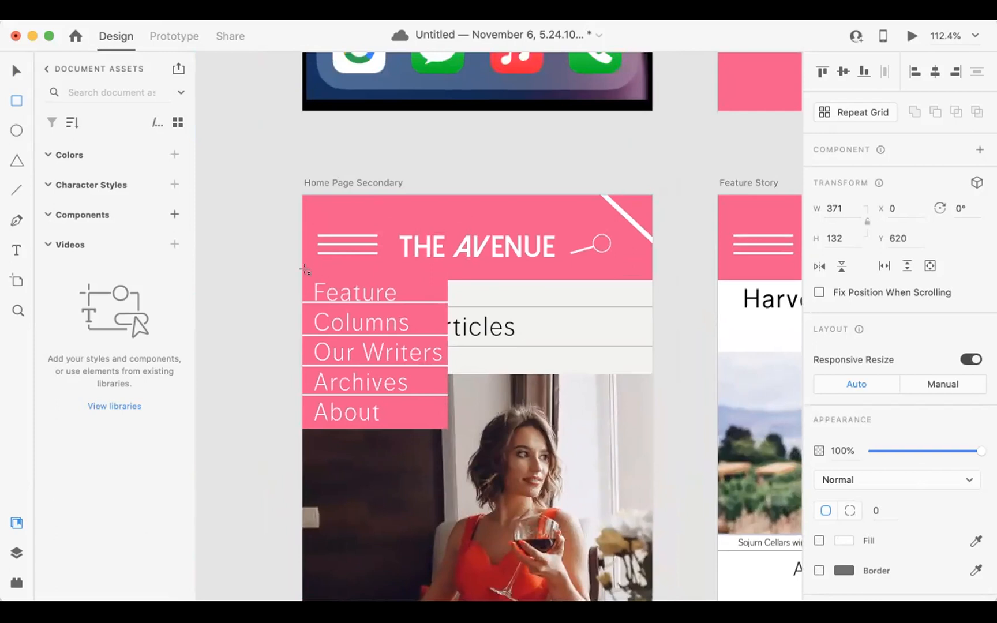
click(358, 292)
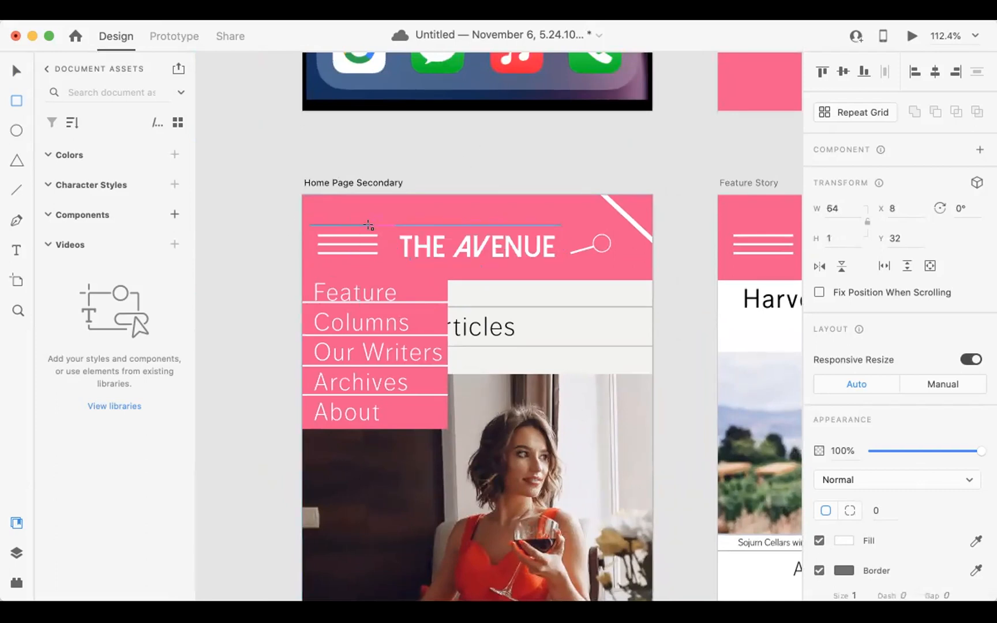
click(345, 246)
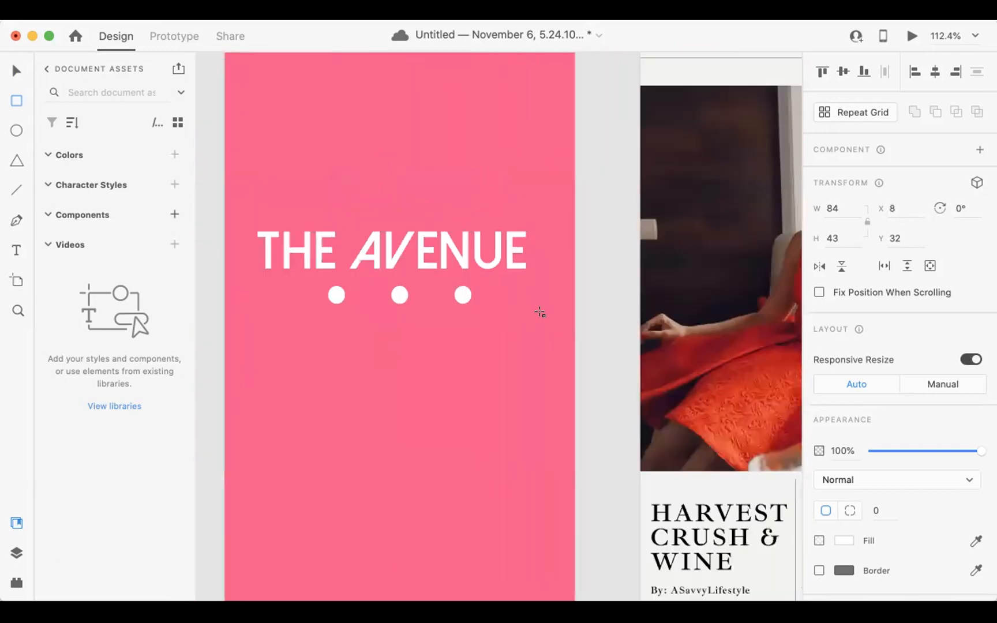
Step: Draw an invisible hotspot over the Feature Story menu icon and scroll on to Side Bar Content
scroll(down, 3)
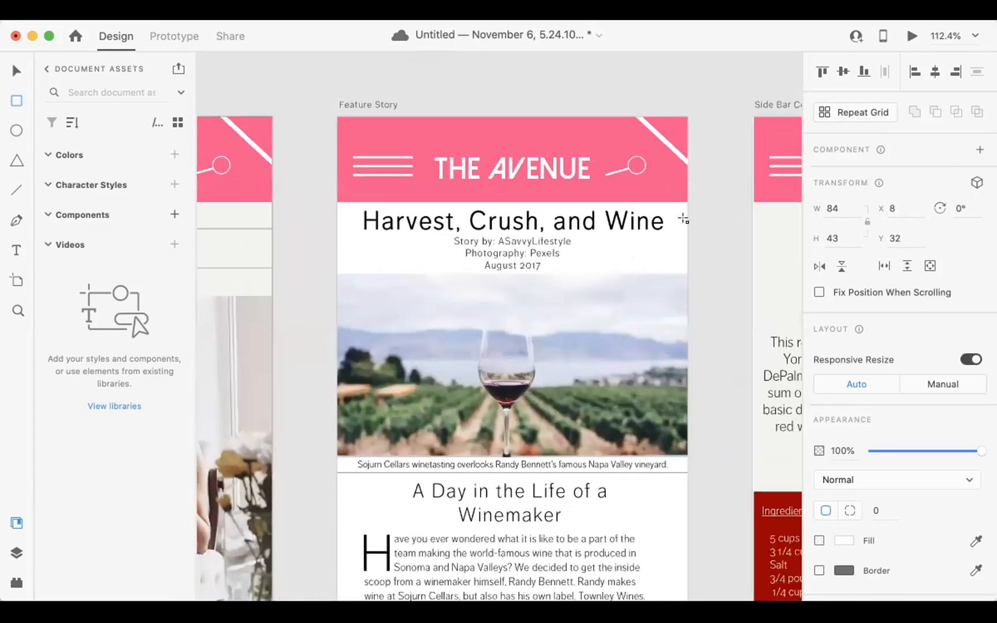
scroll(down, 3)
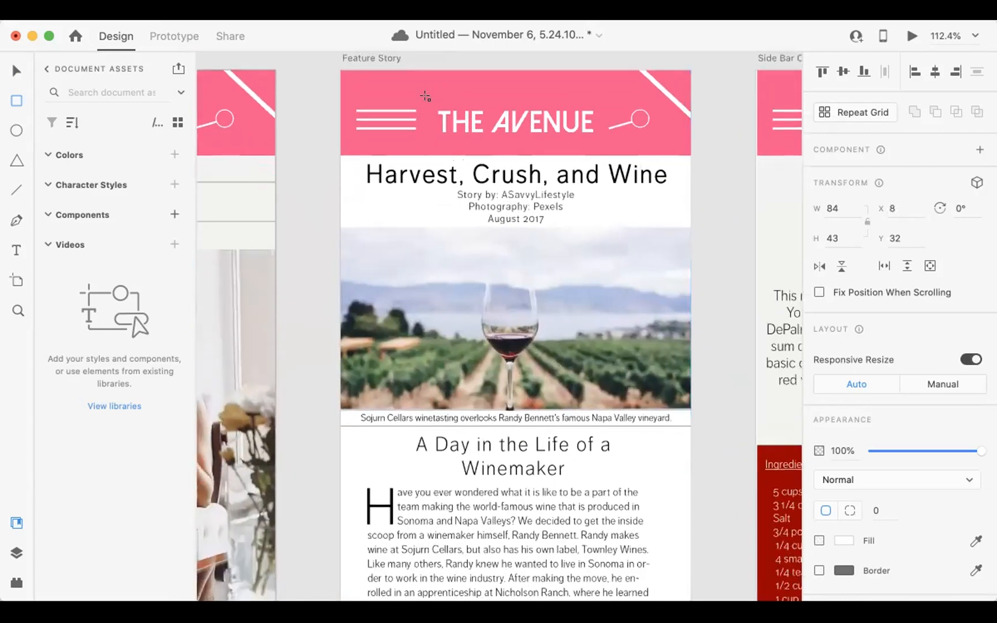
click(515, 121)
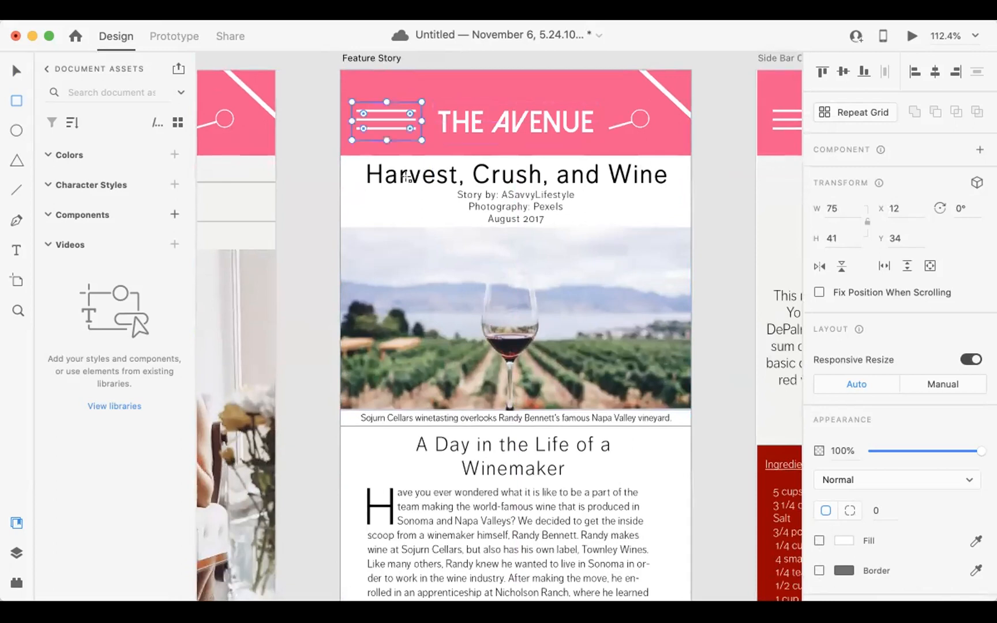
mouse_move(395, 202)
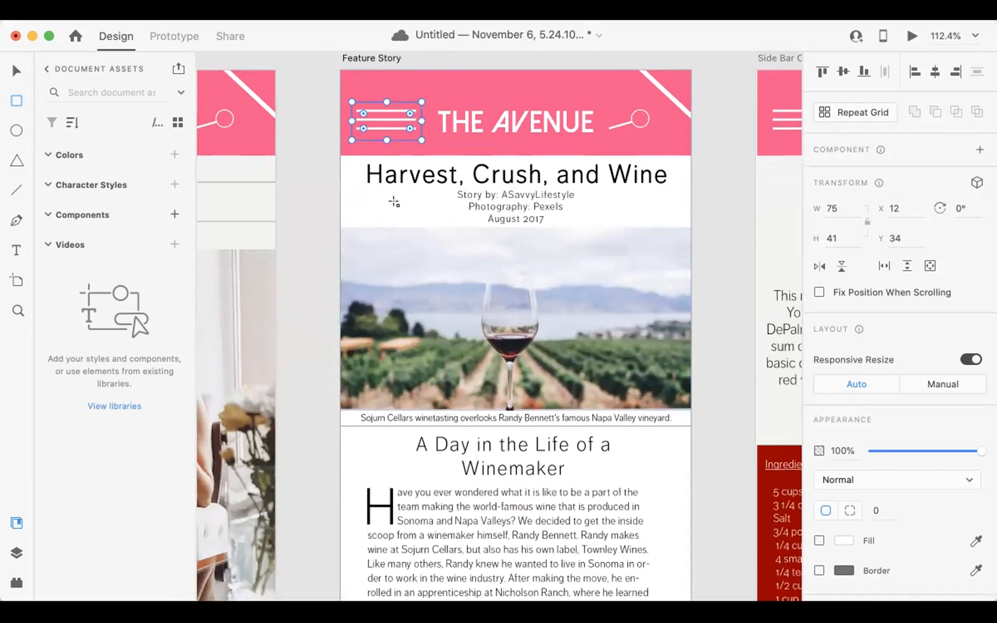
scroll(down, 3)
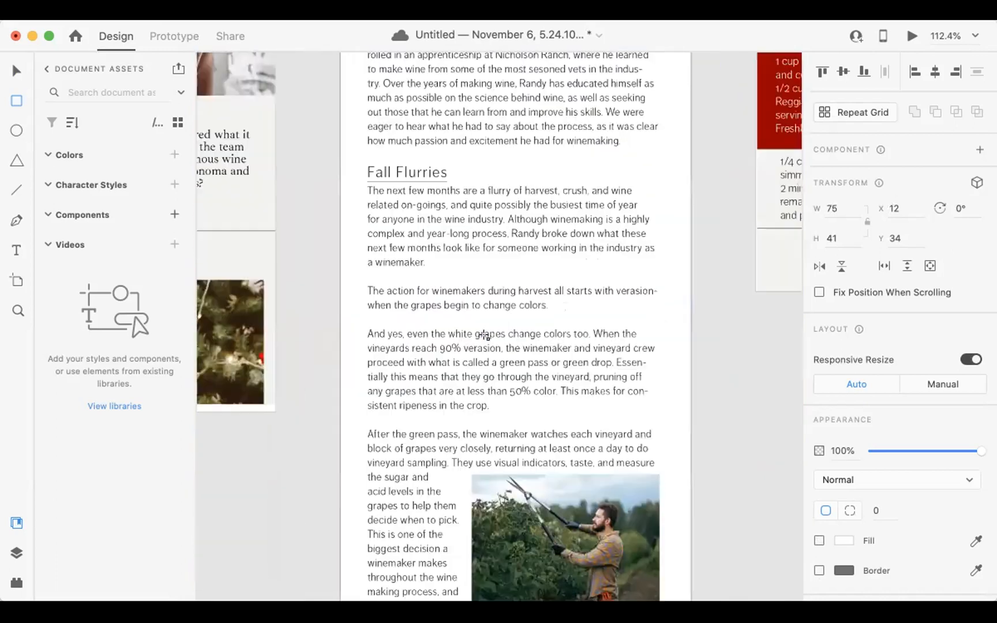
scroll(down, 3)
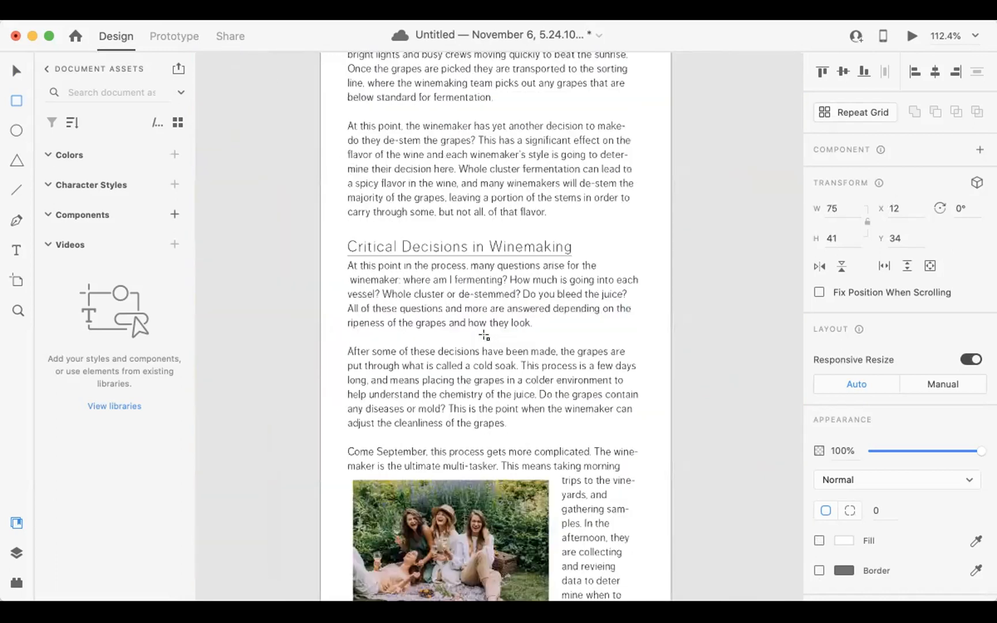
scroll(down, 3)
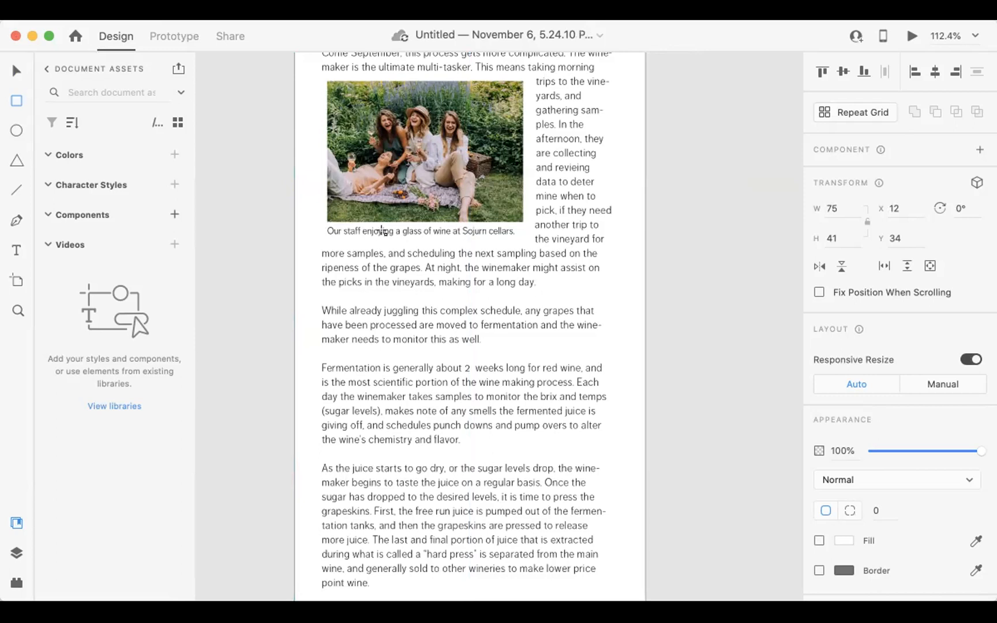
mouse_move(436, 138)
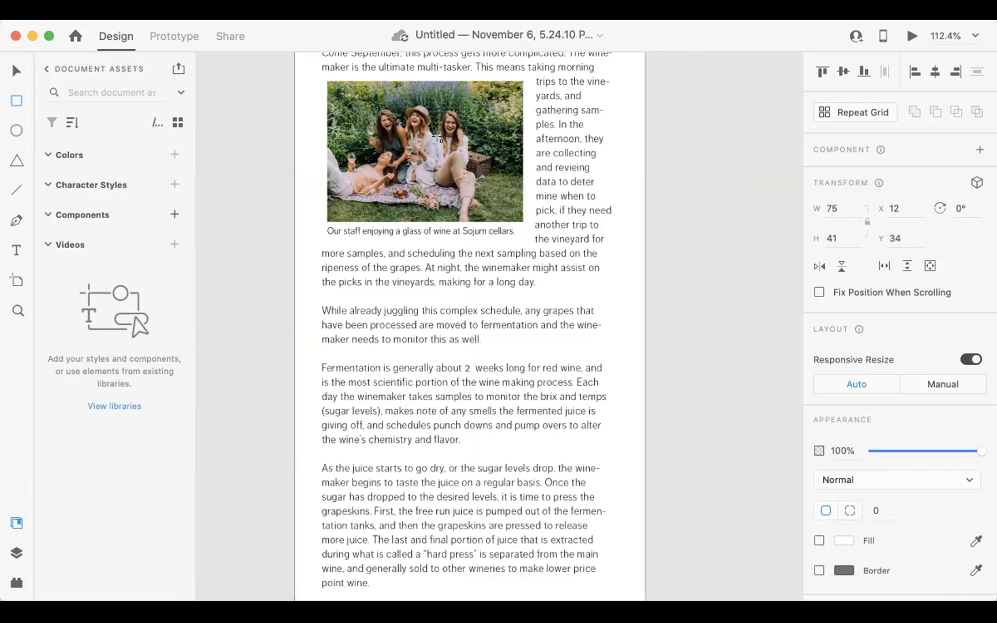
scroll(down, 3)
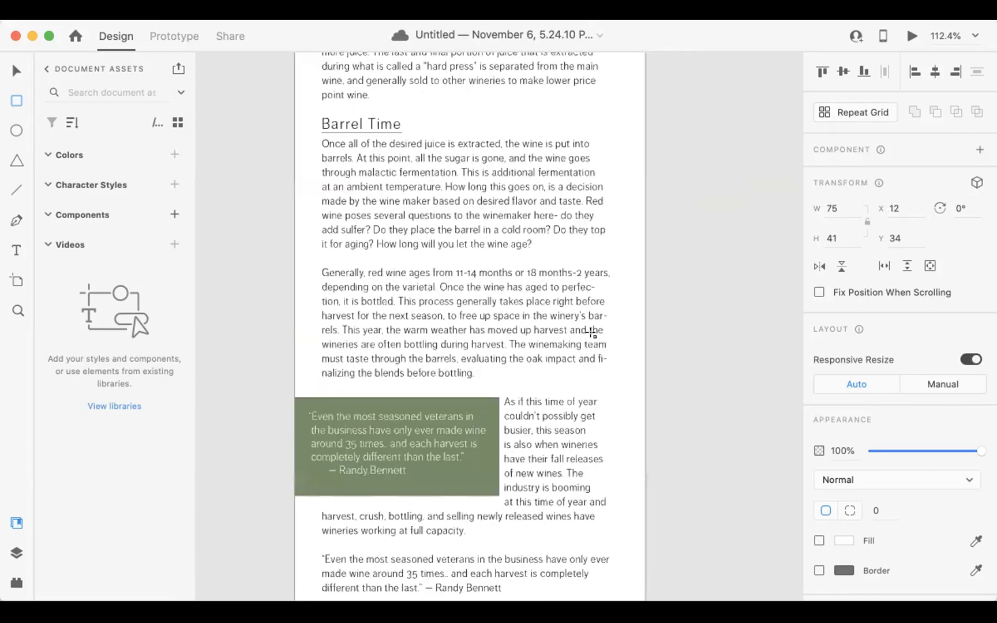
scroll(down, 3)
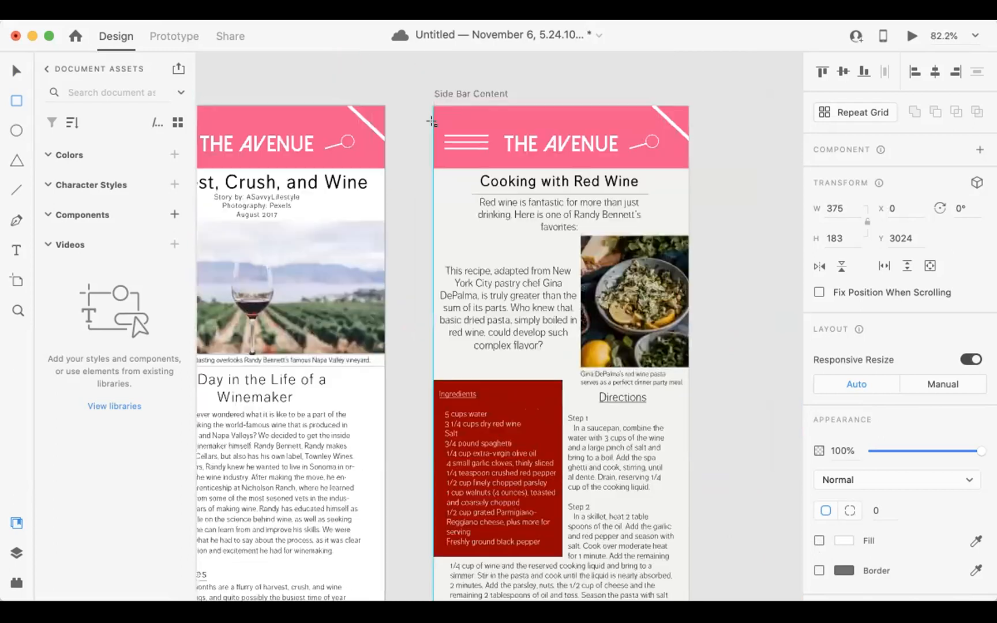
Step: Draw hotspots over the Side Bar Content menu icon and logo, removing the logo outline
click(466, 143)
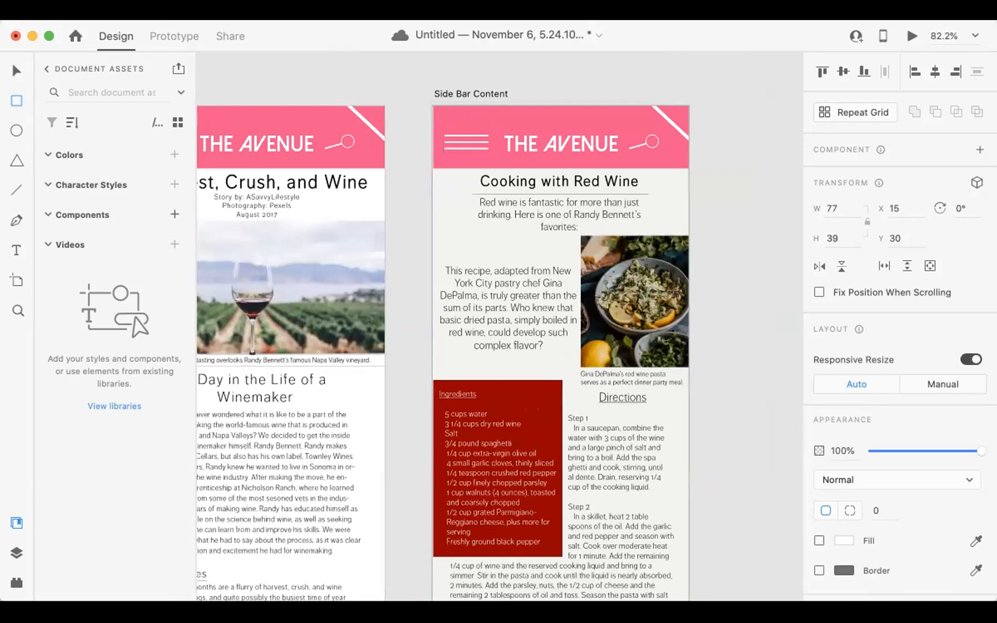
click(468, 141)
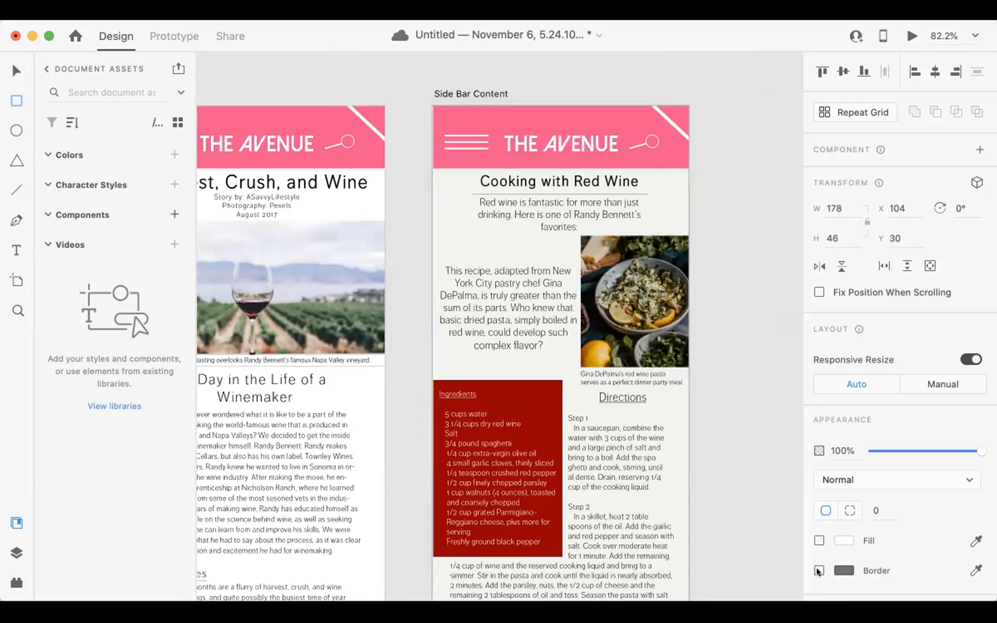
click(559, 143)
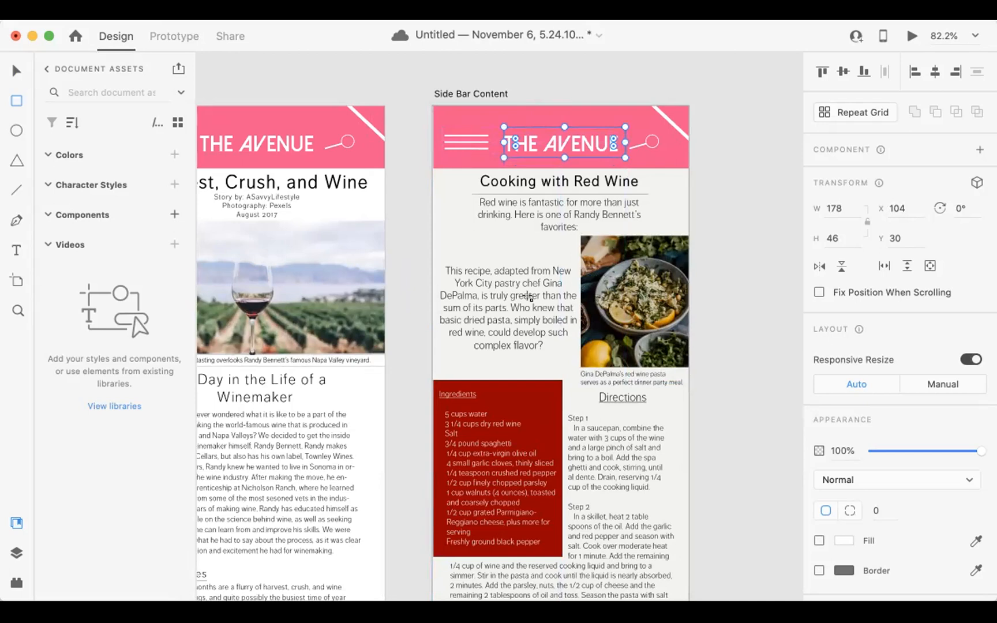
Step: Add a bordered button at the bottom labelled '<- Back to Story'
scroll(down, 3)
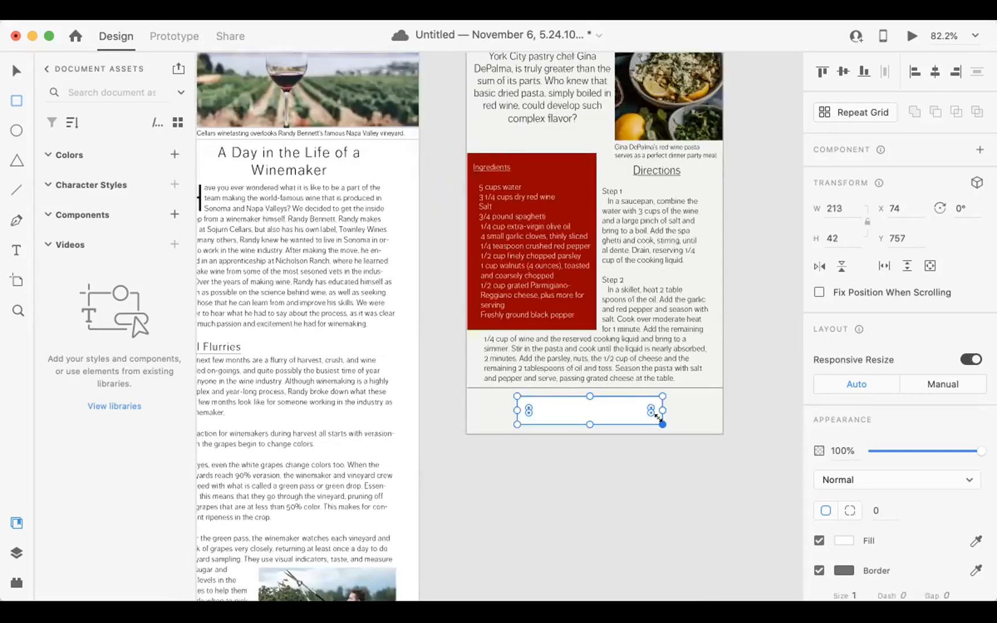
text(<- Back to Story)
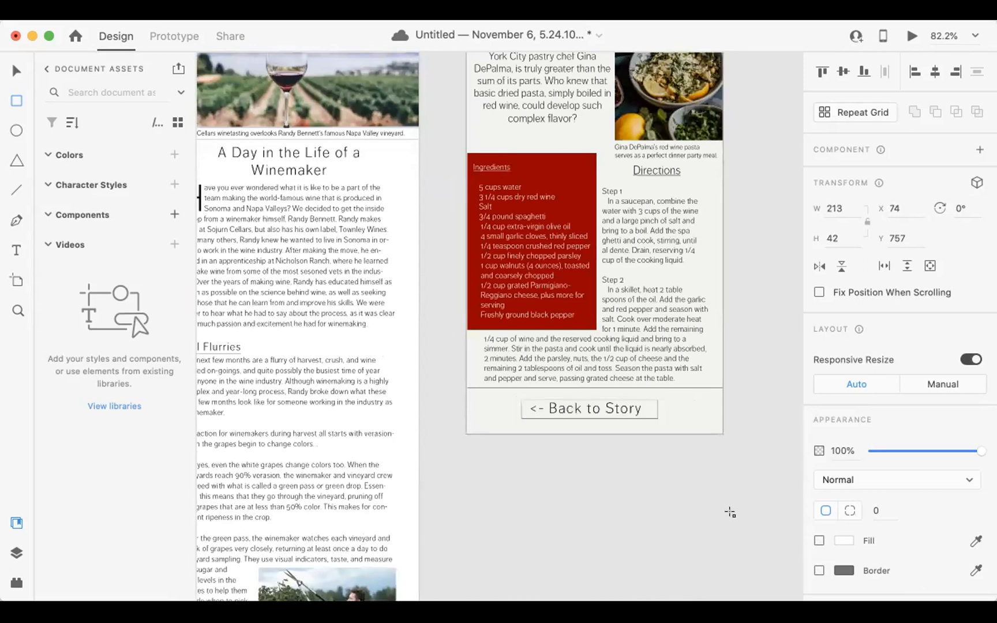
click(587, 409)
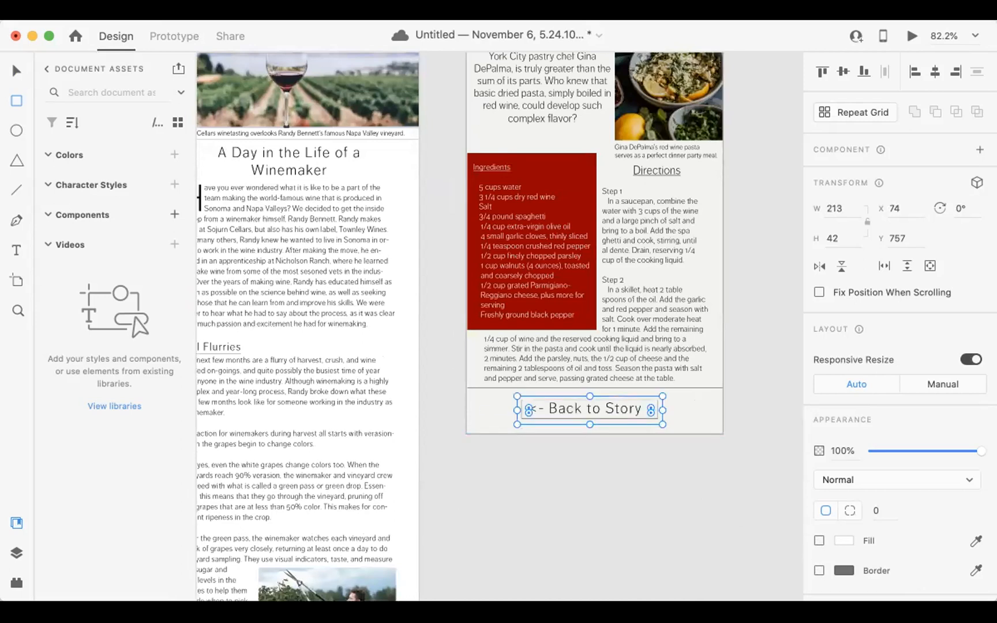
click(173, 35)
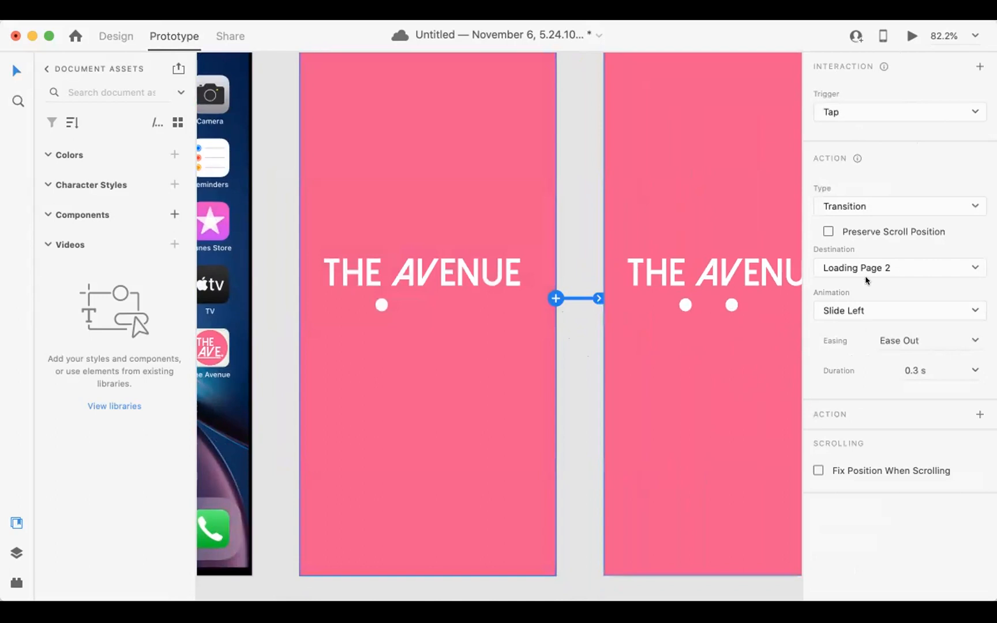
mouse_move(846, 311)
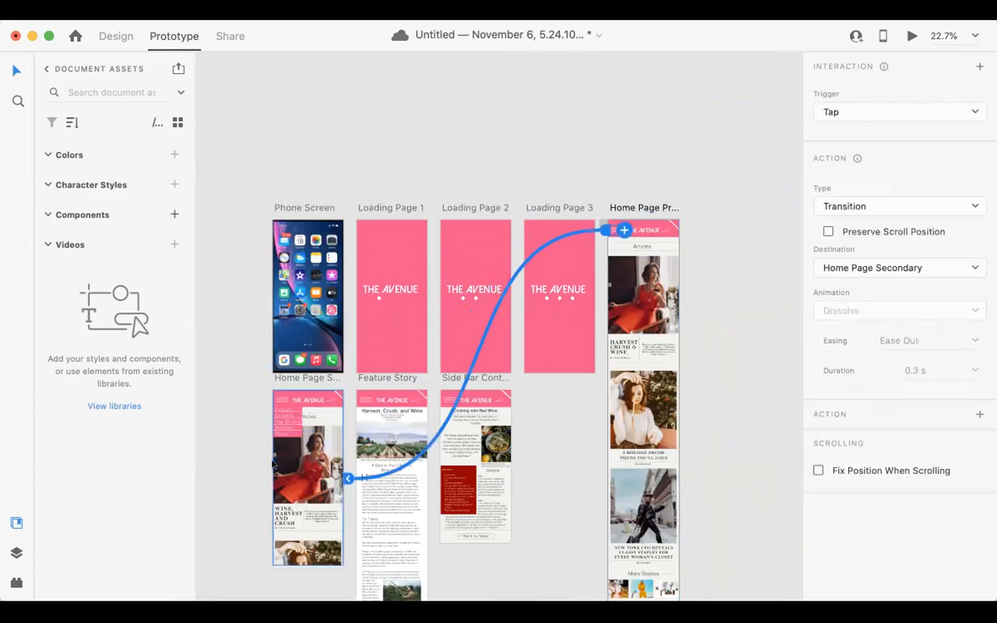
mouse_move(669, 202)
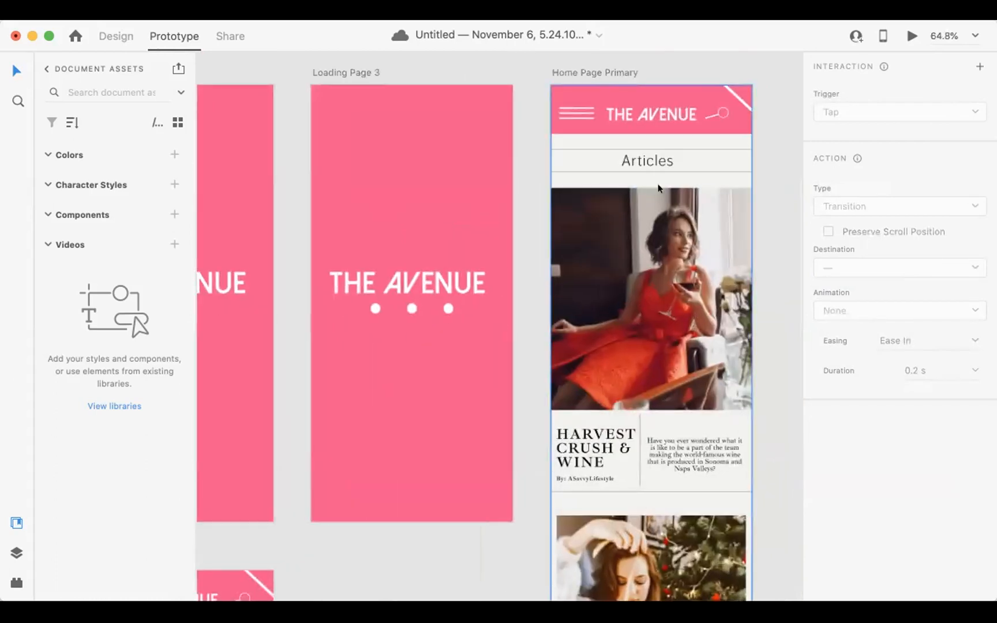
Step: Link the Harvest article hotspot on Home Page Primary to the Feature Story screen
click(651, 297)
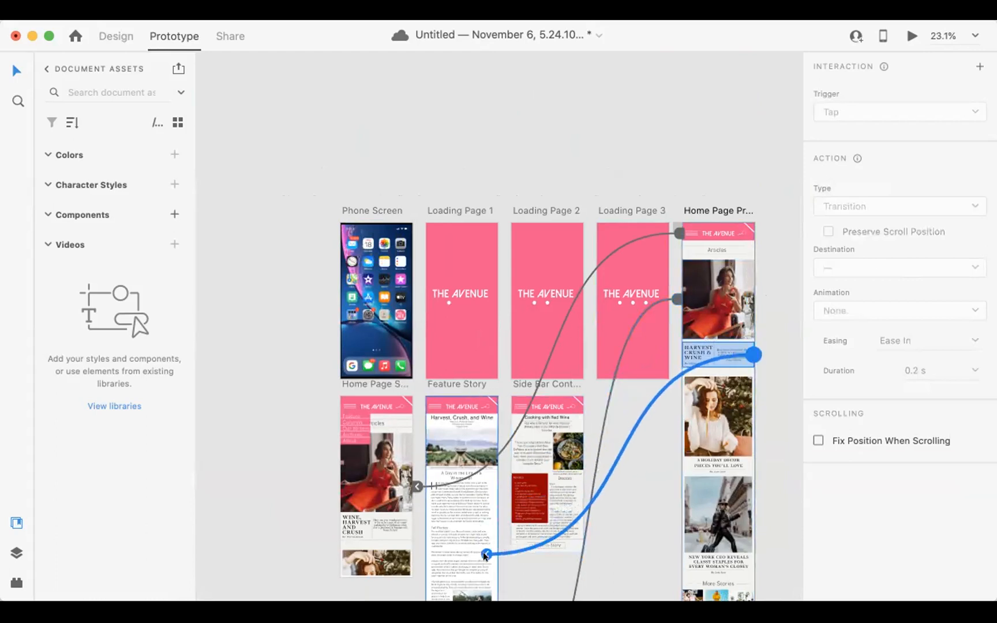
click(897, 268)
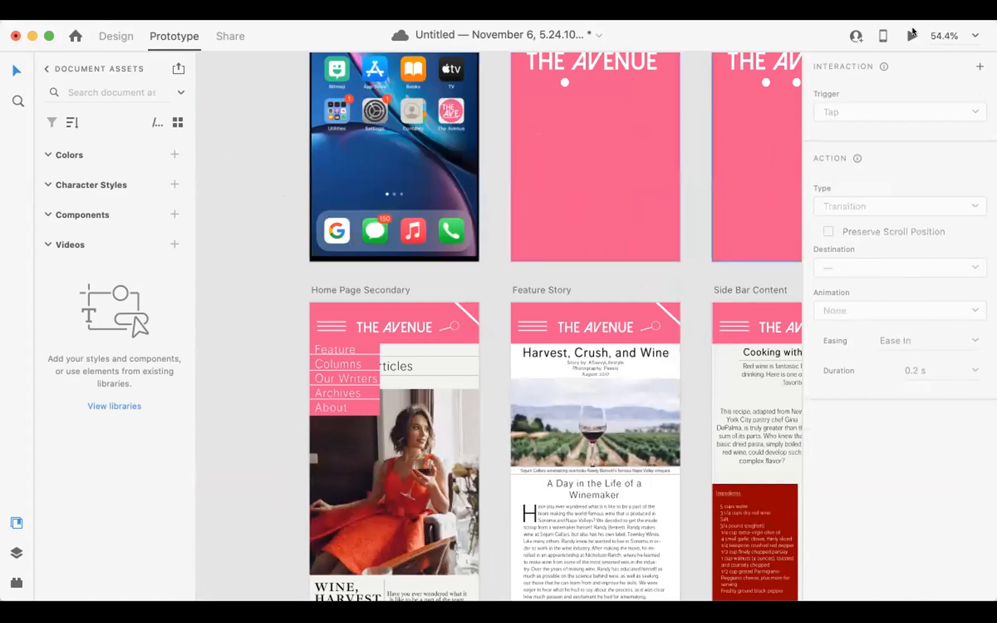
click(910, 36)
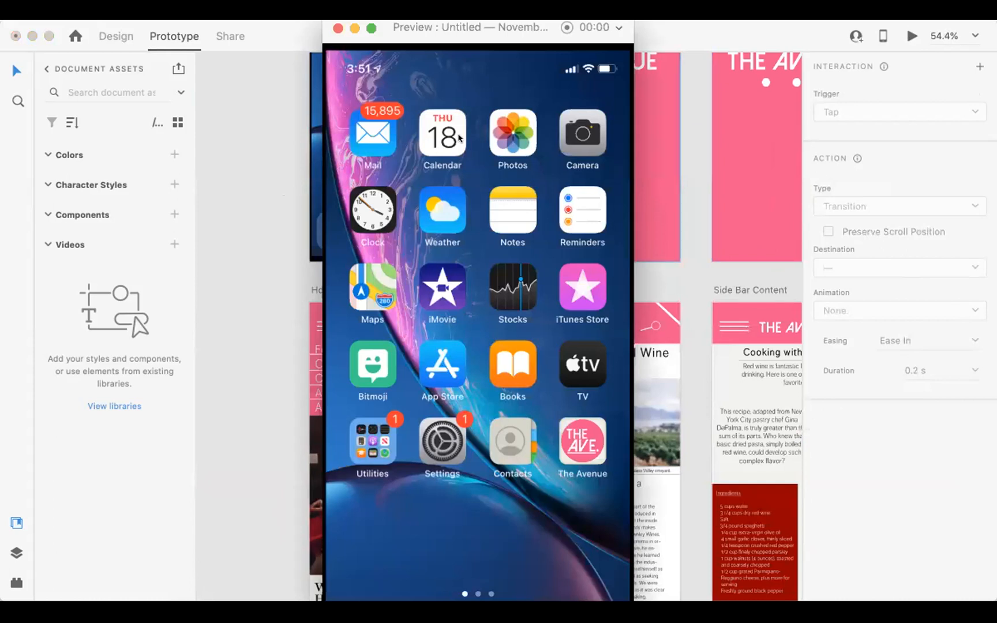
mouse_move(459, 179)
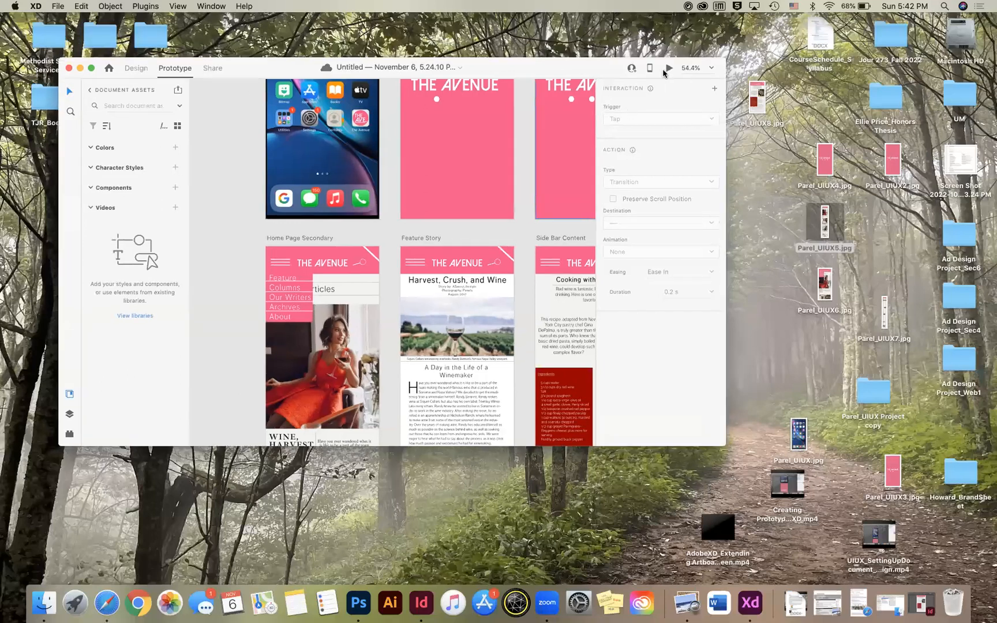
mouse_move(272, 223)
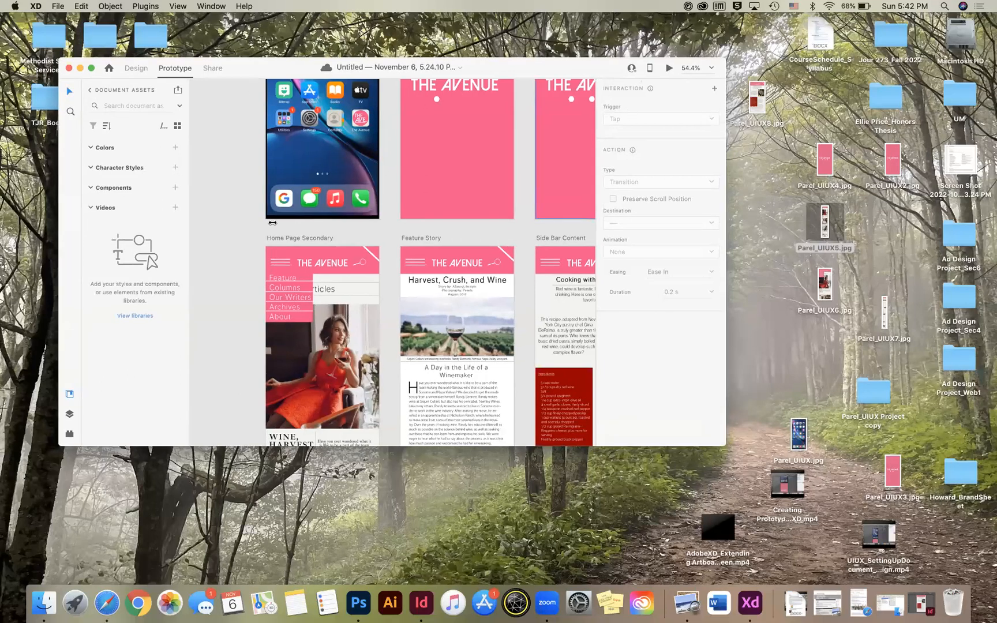
Step: Preview: tap The Avenue icon, open the side menu, then close the preview window
click(669, 68)
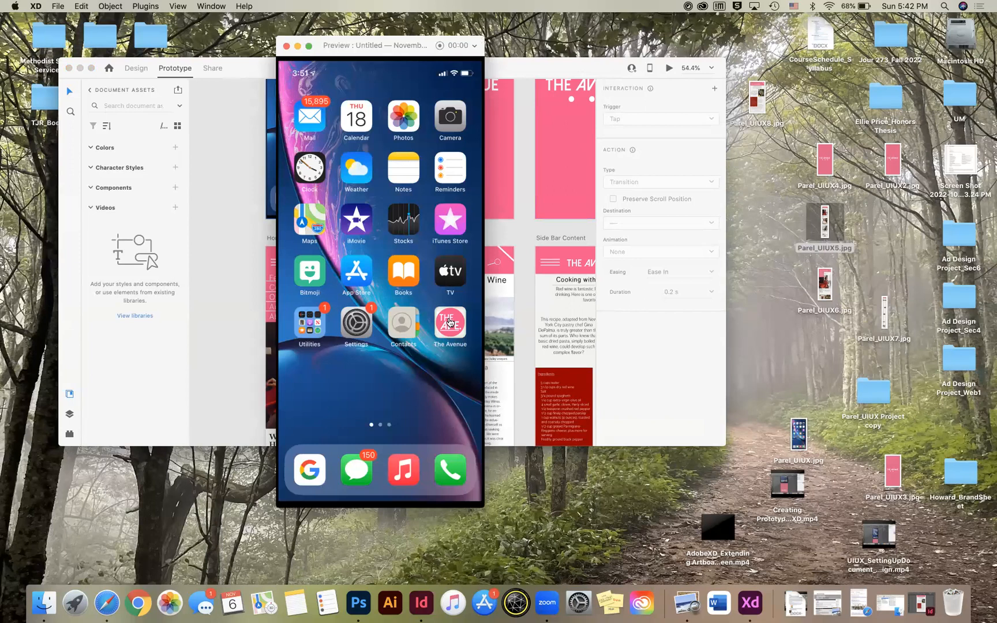
click(450, 323)
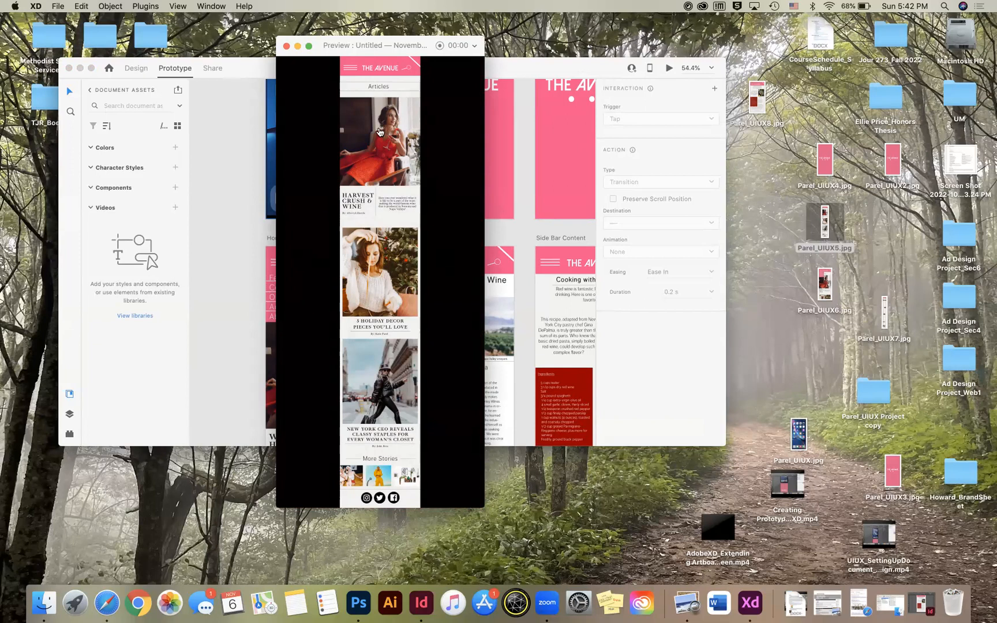
click(343, 67)
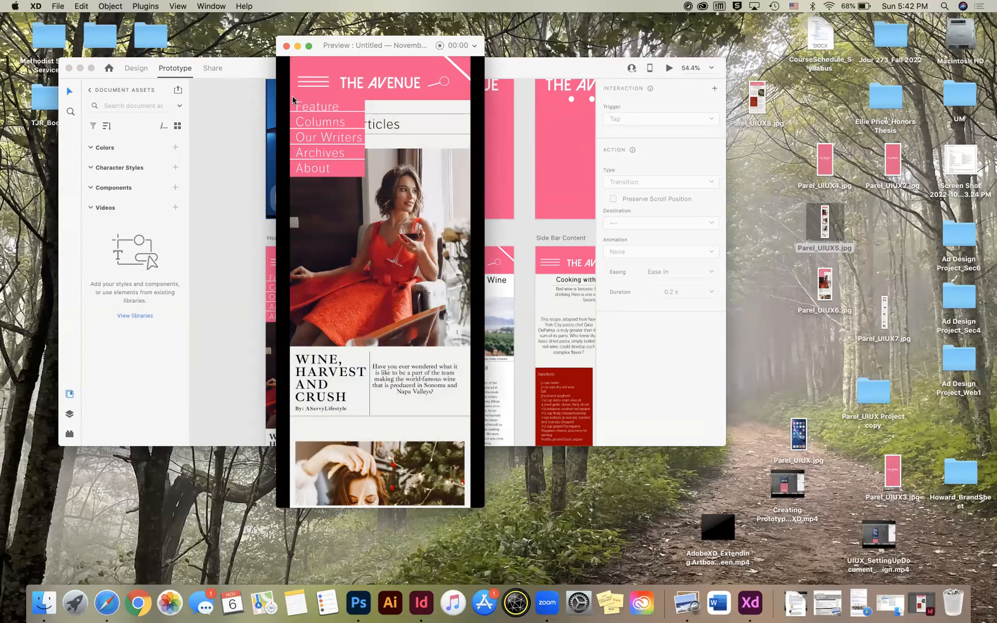
mouse_move(446, 60)
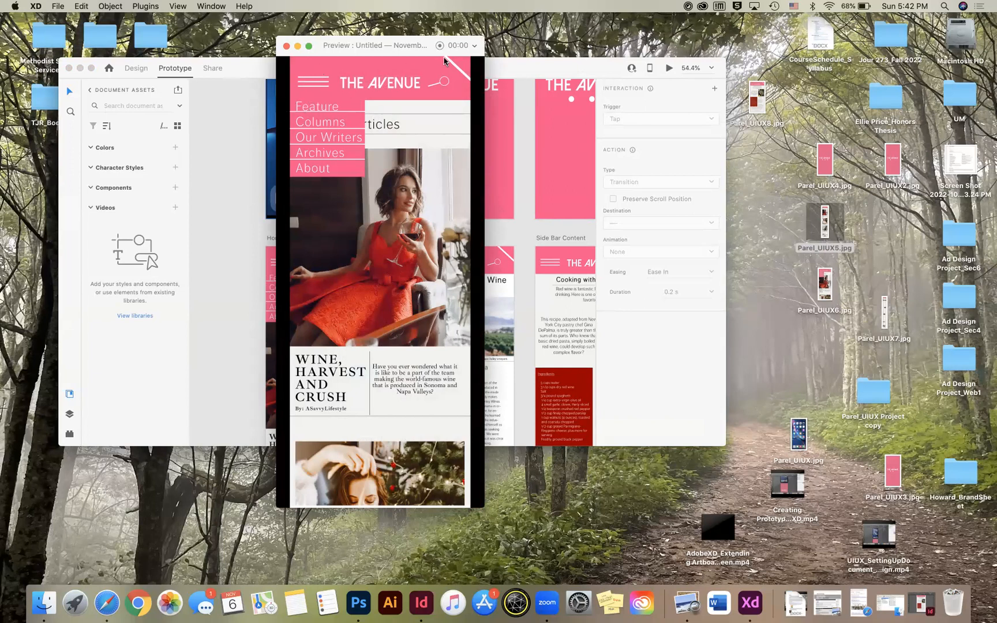
mouse_move(446, 56)
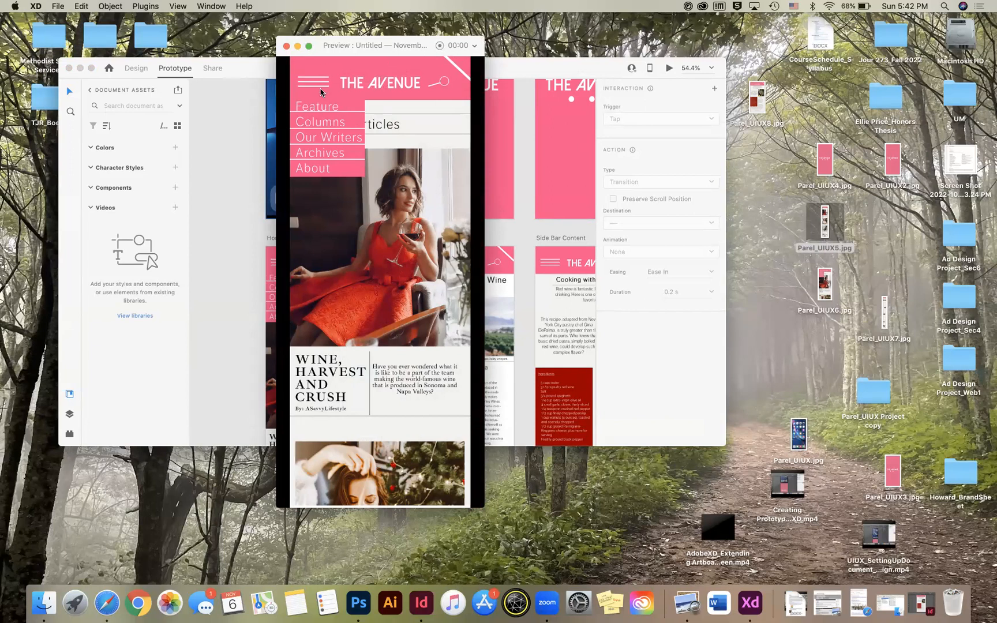
mouse_move(400, 173)
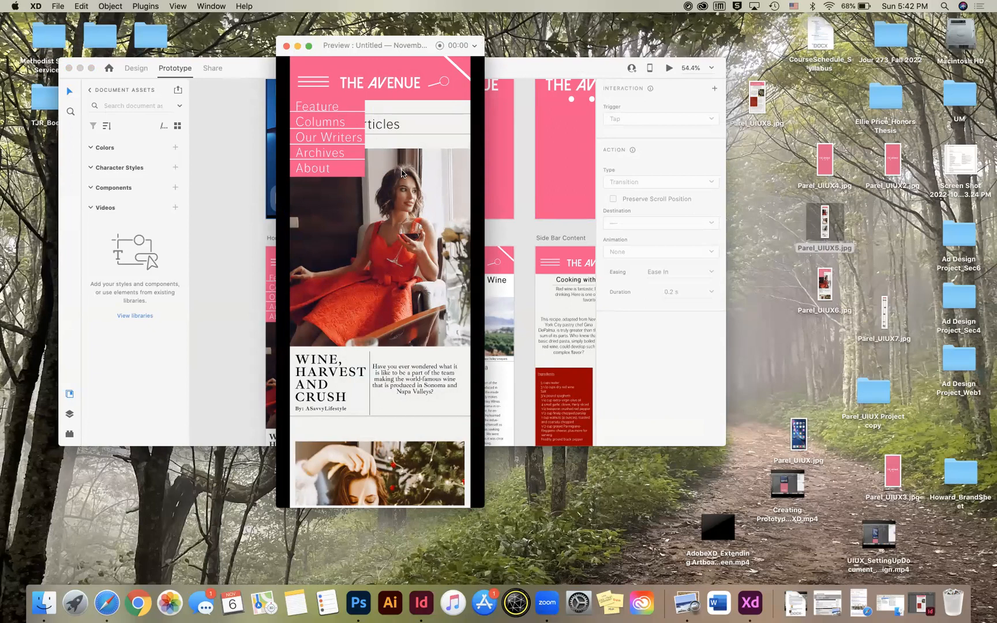
mouse_move(290, 70)
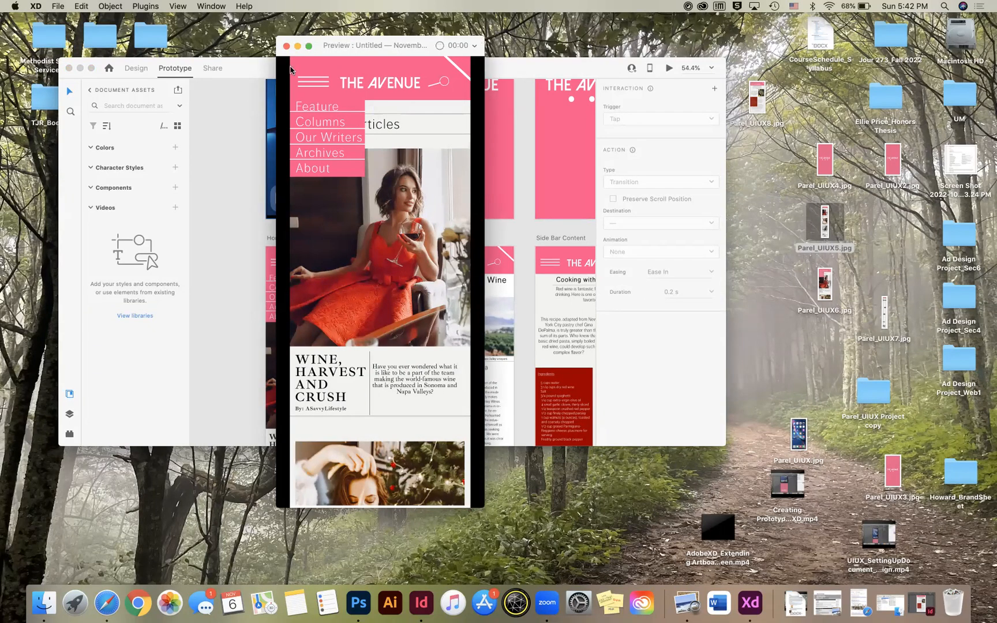
click(286, 45)
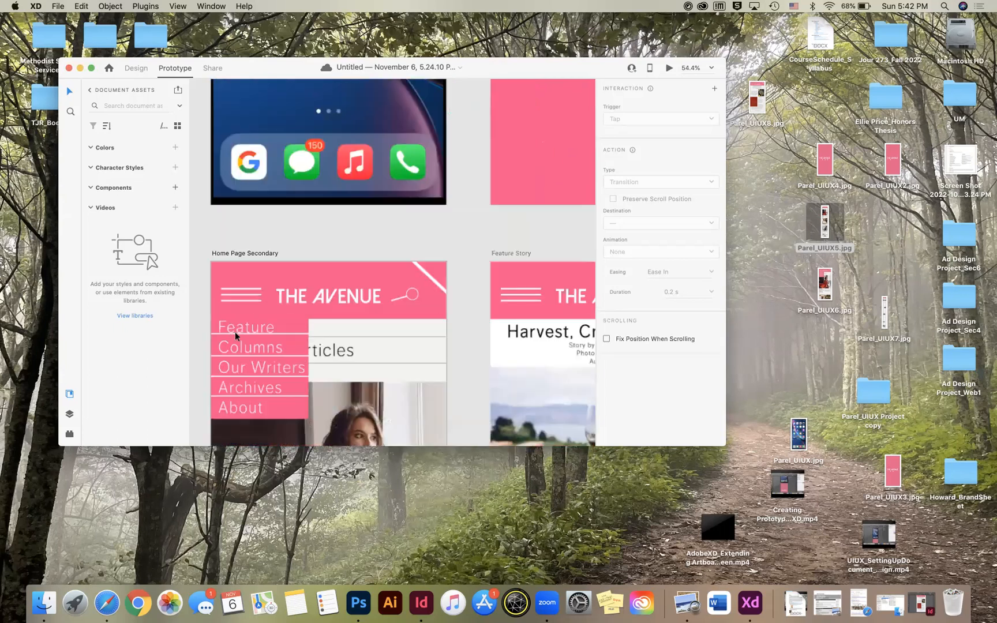
Step: Make the rectangle over the Feature menu item invisible by removing fill and border
click(136, 68)
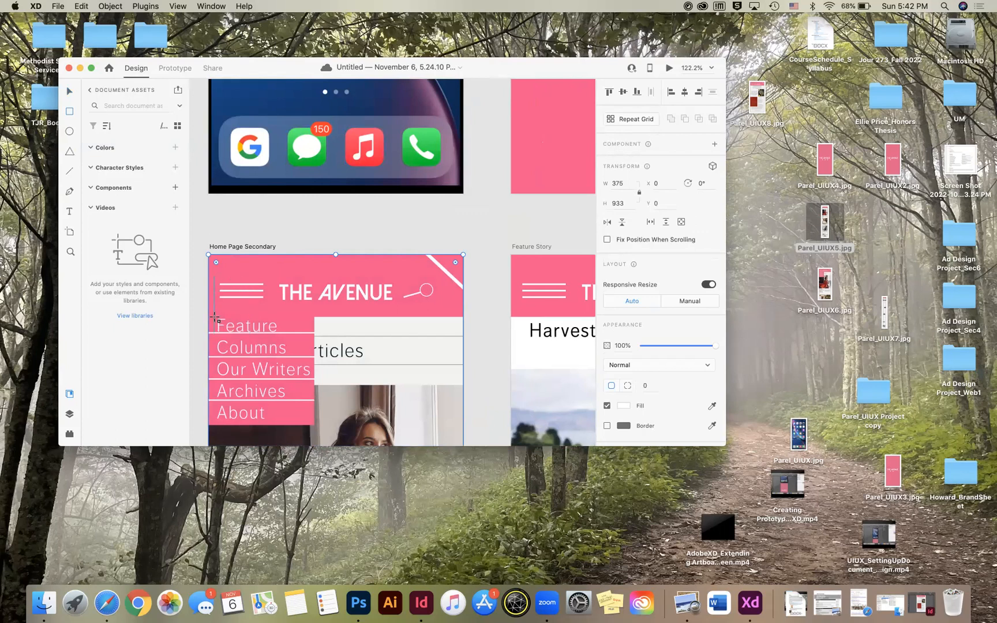
click(245, 326)
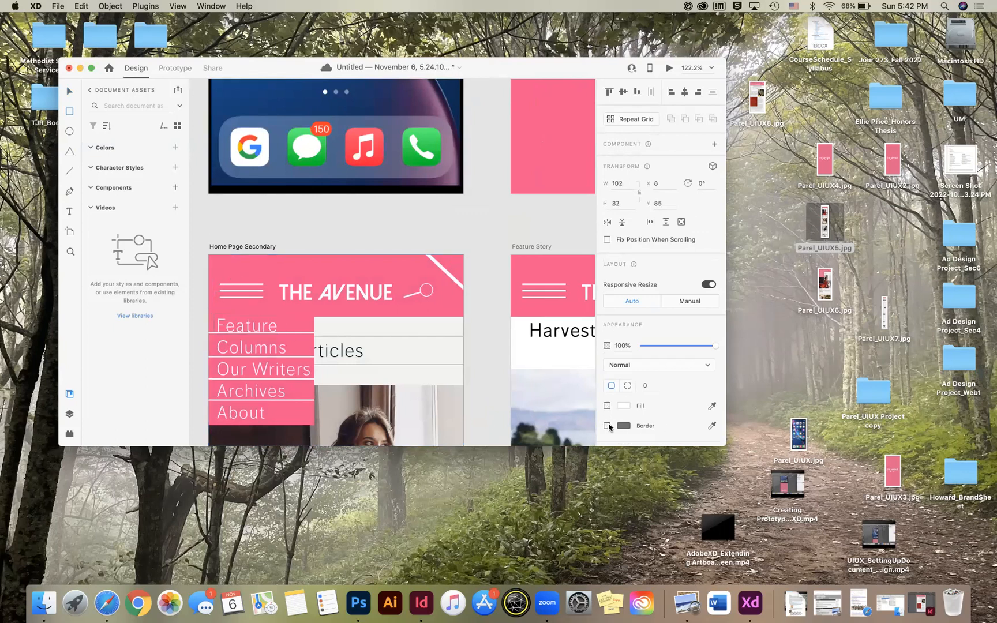
click(247, 326)
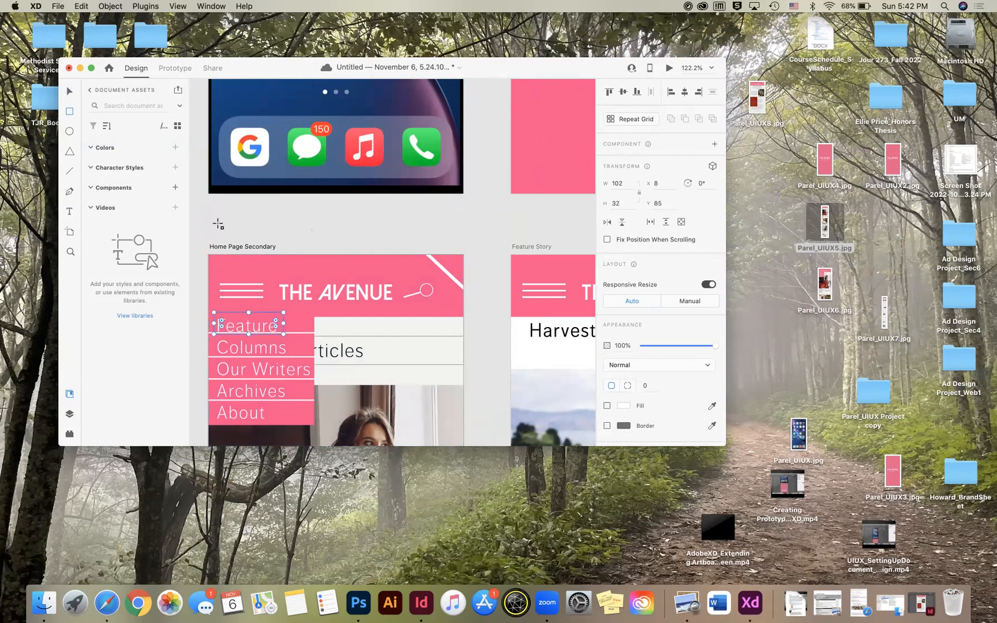
click(176, 68)
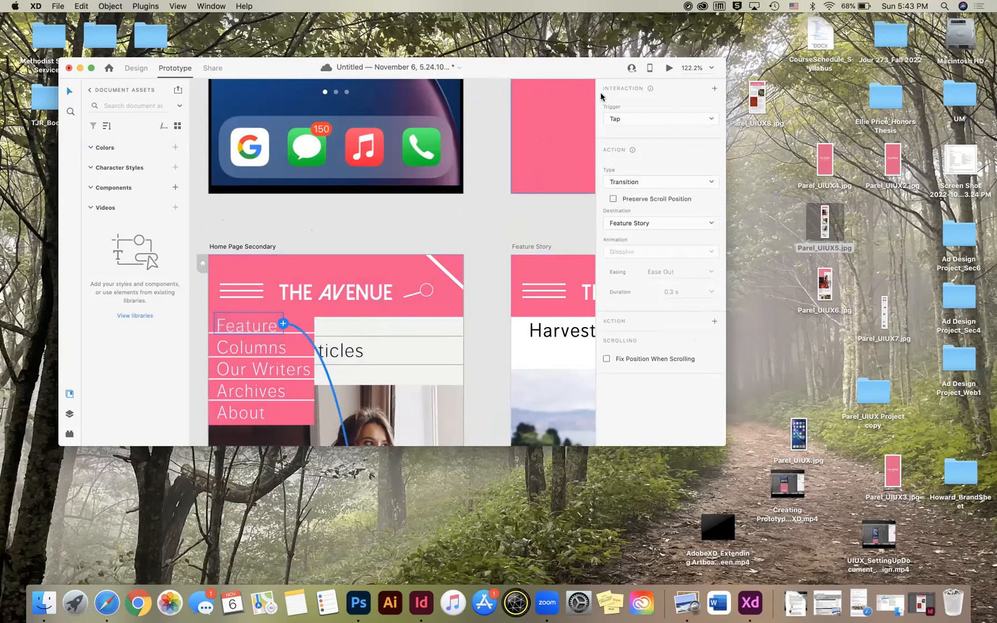
mouse_move(142, 309)
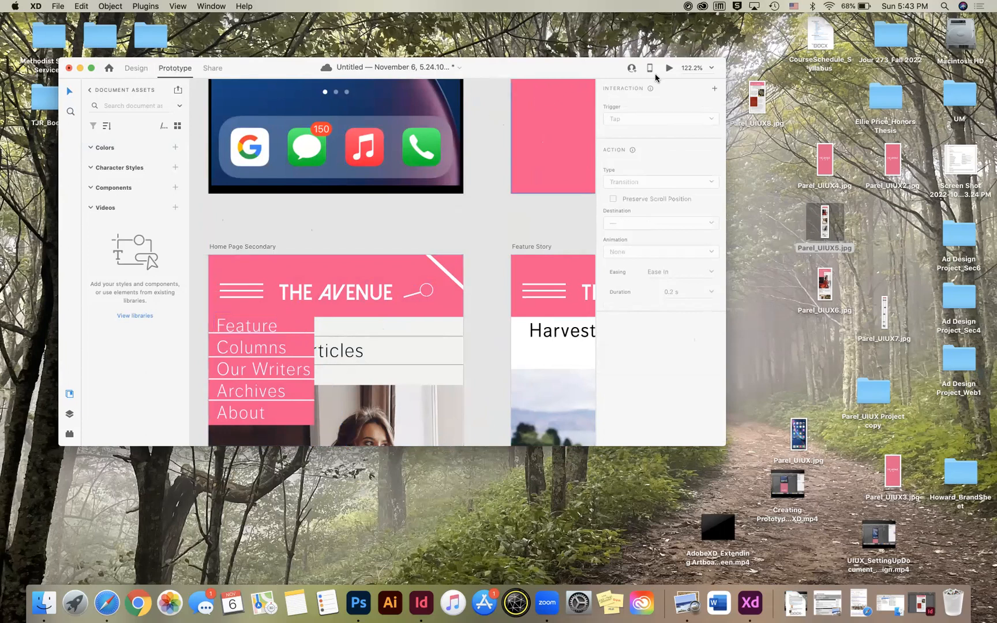
Step: Preview: launch the app, pass the splash, open the menu into Feature Story, then close
click(670, 68)
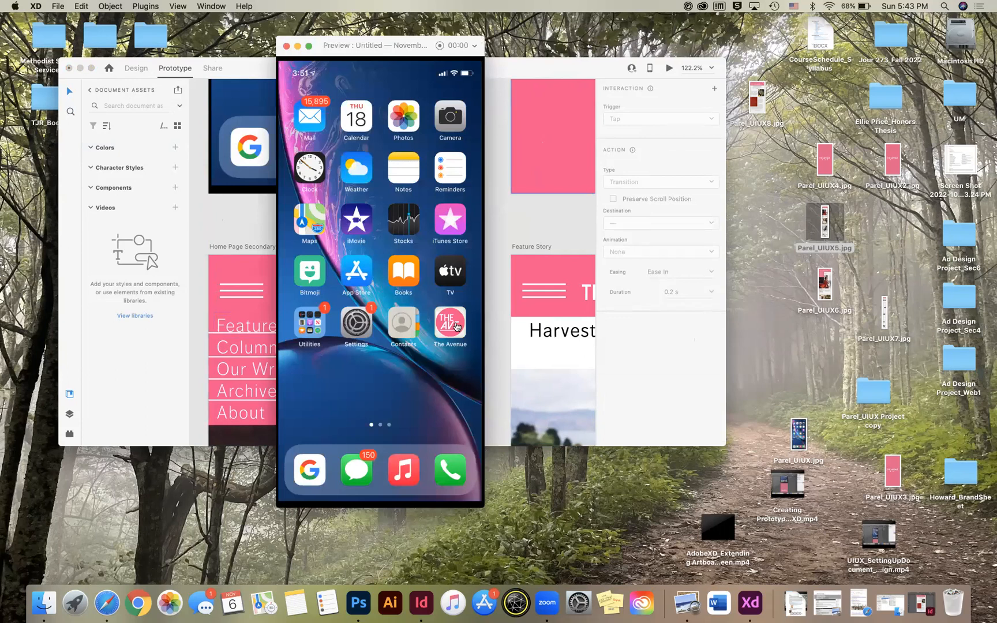
click(450, 323)
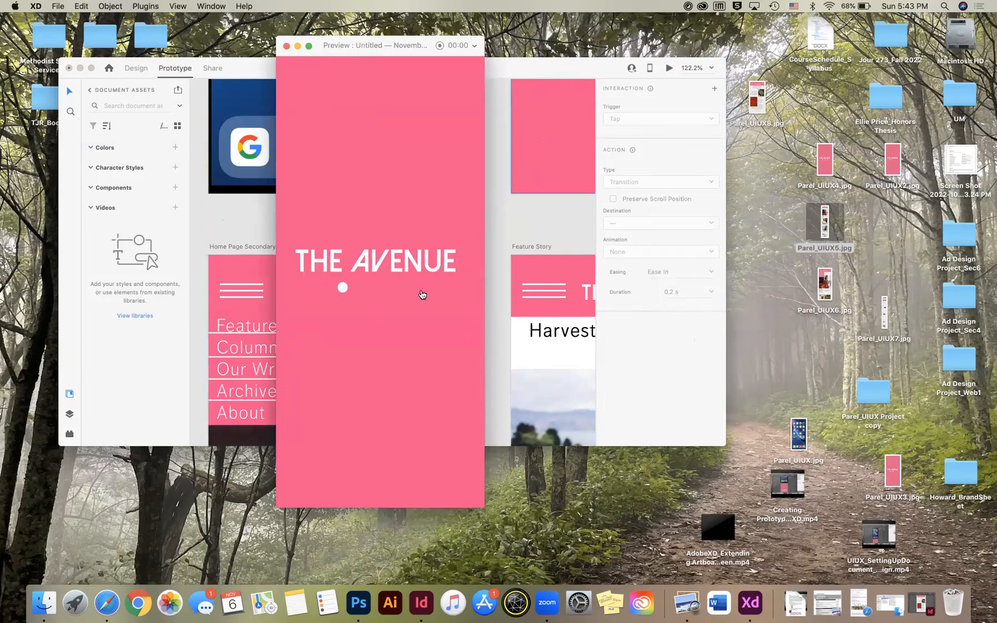
click(378, 286)
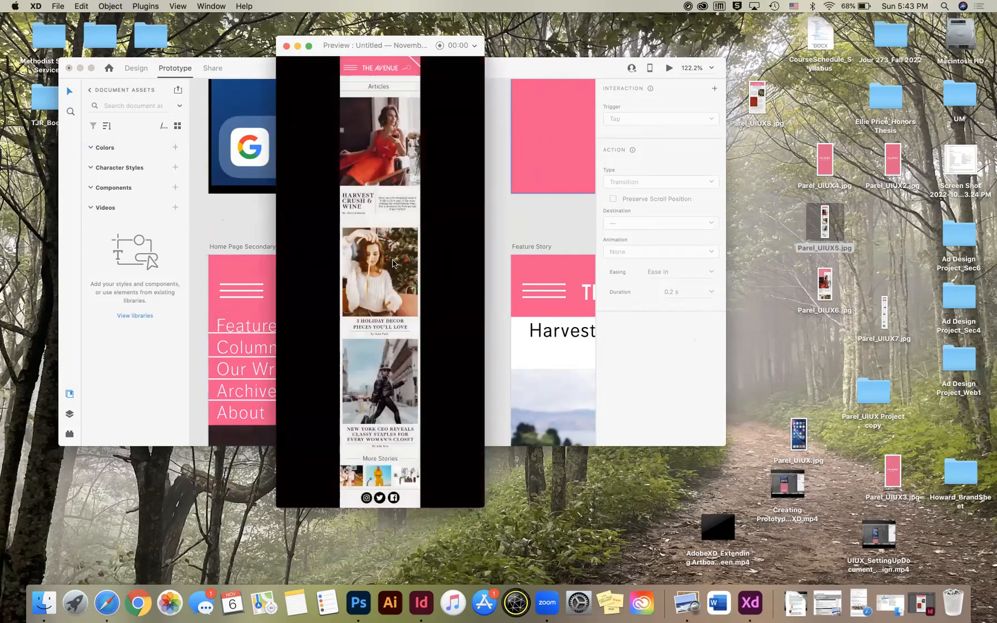
click(346, 84)
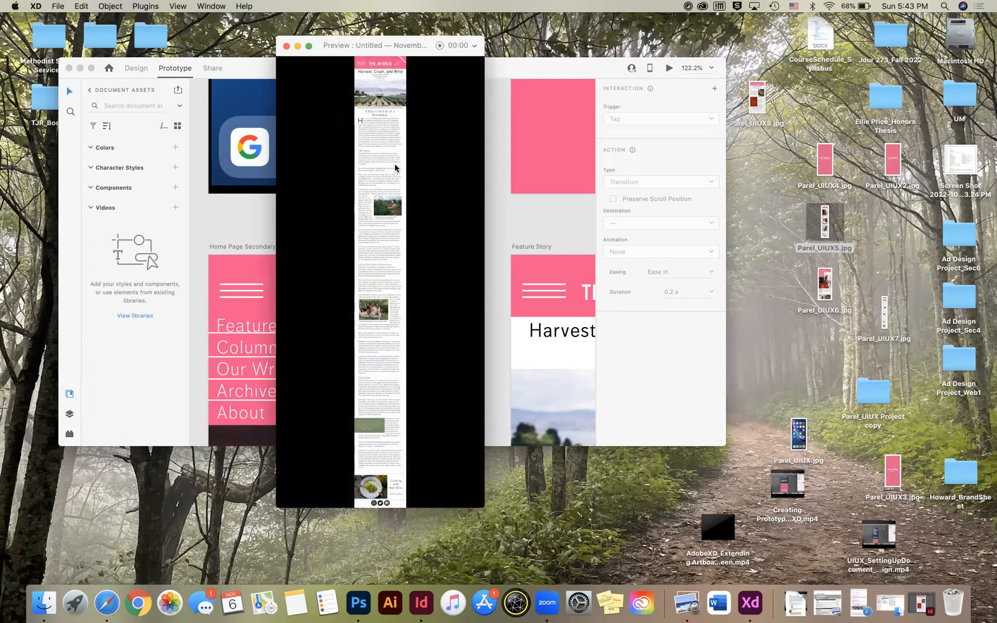
mouse_move(384, 140)
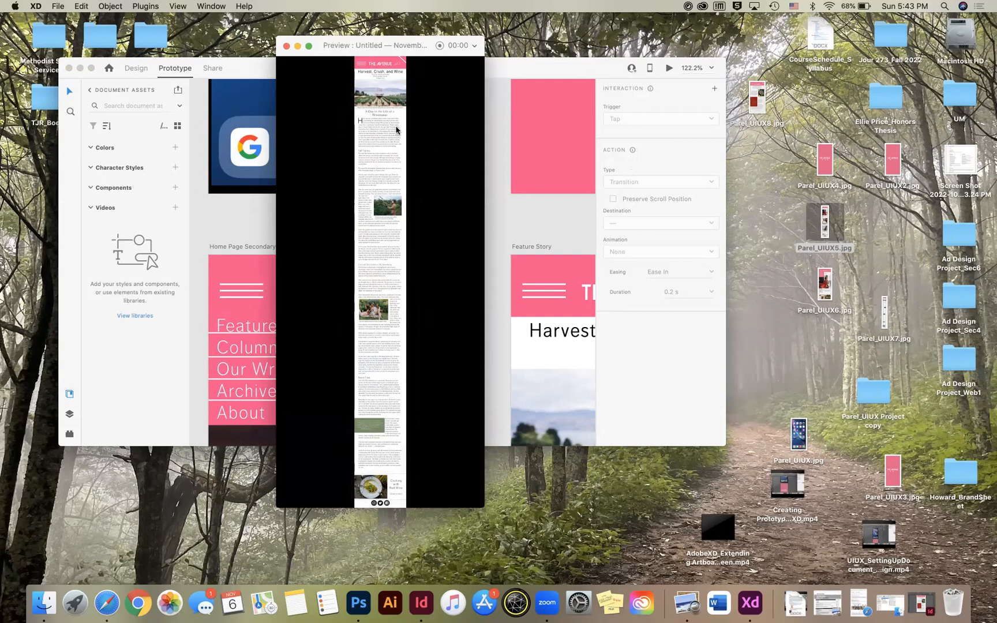
mouse_move(358, 275)
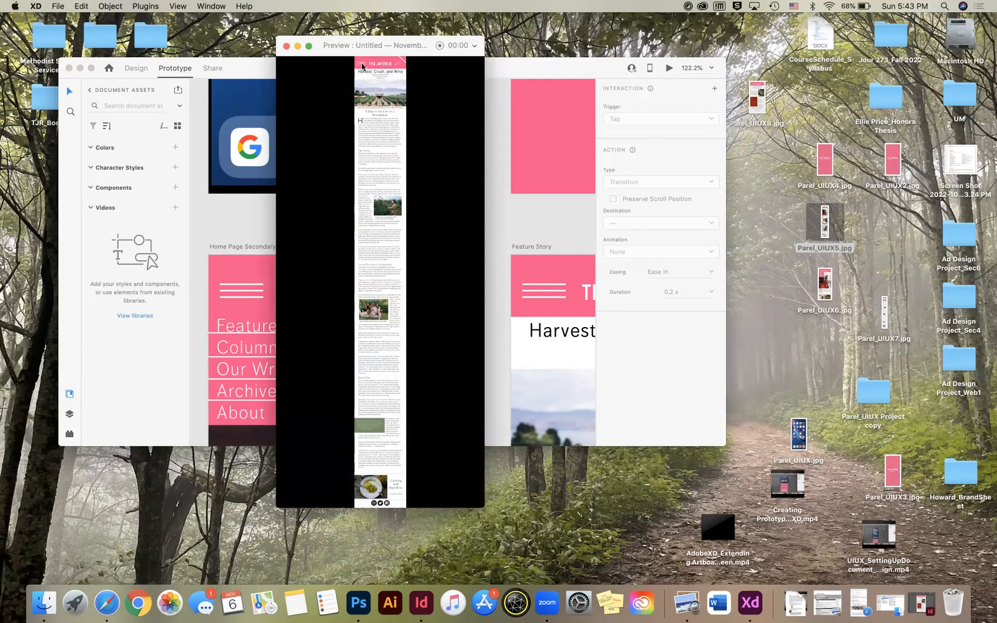
mouse_move(500, 489)
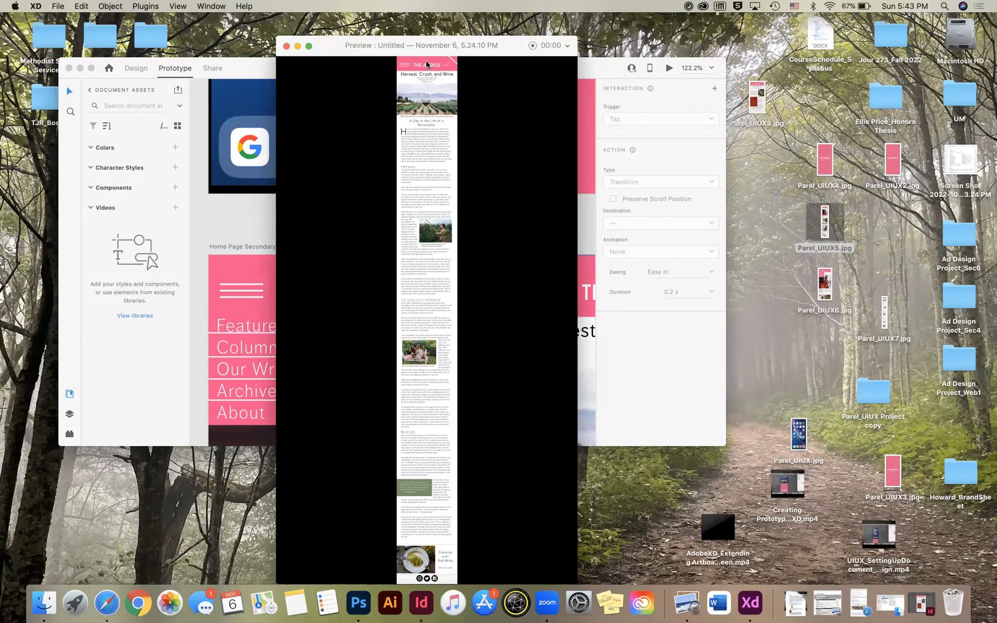
mouse_move(427, 317)
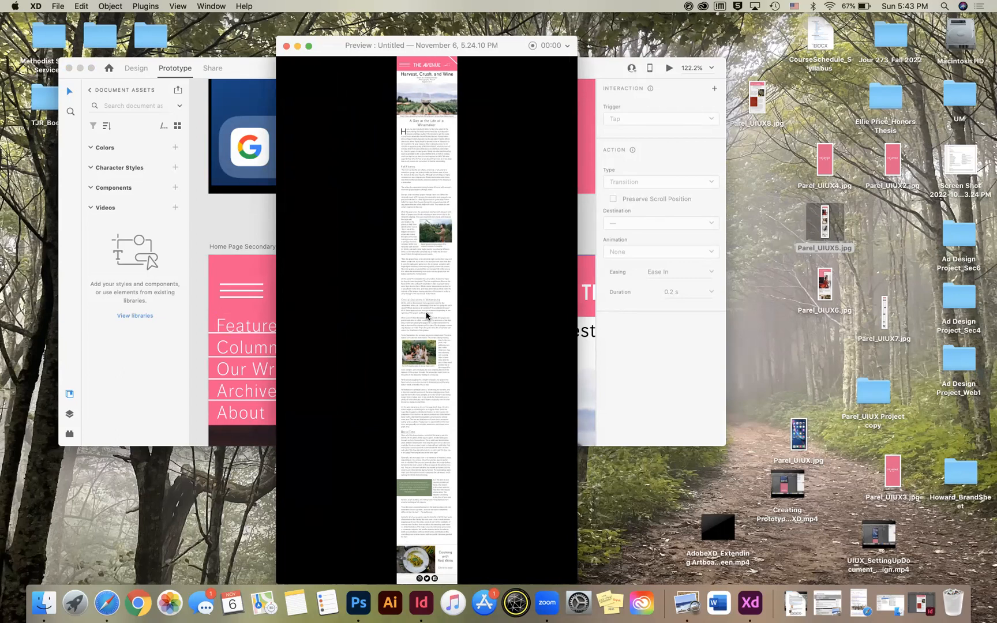
click(288, 45)
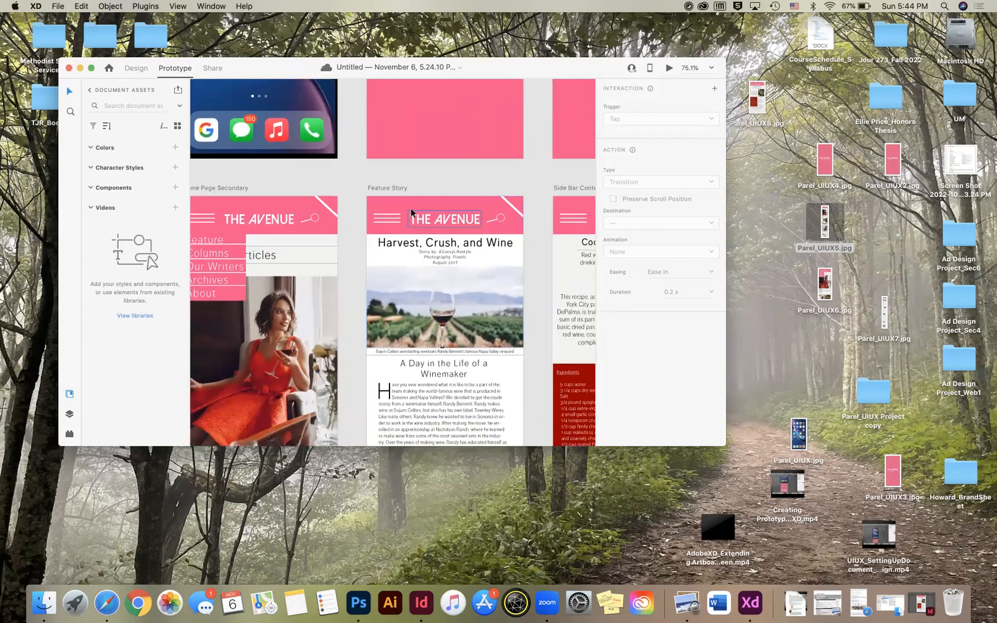
Step: In Design mode, draw a see-through hotspot rectangle over the Feature Story menu icon
click(135, 68)
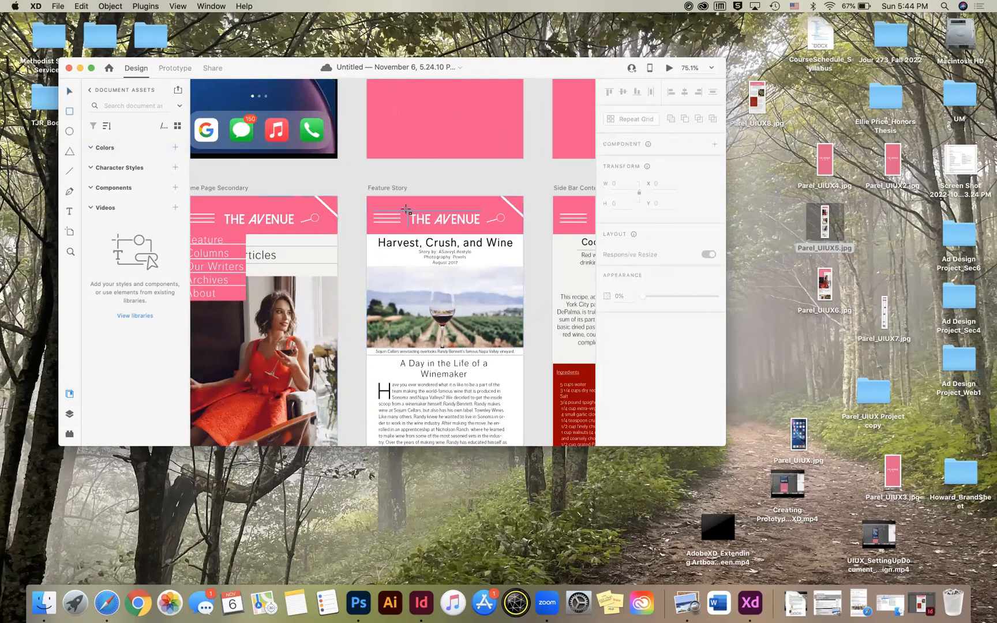
click(444, 220)
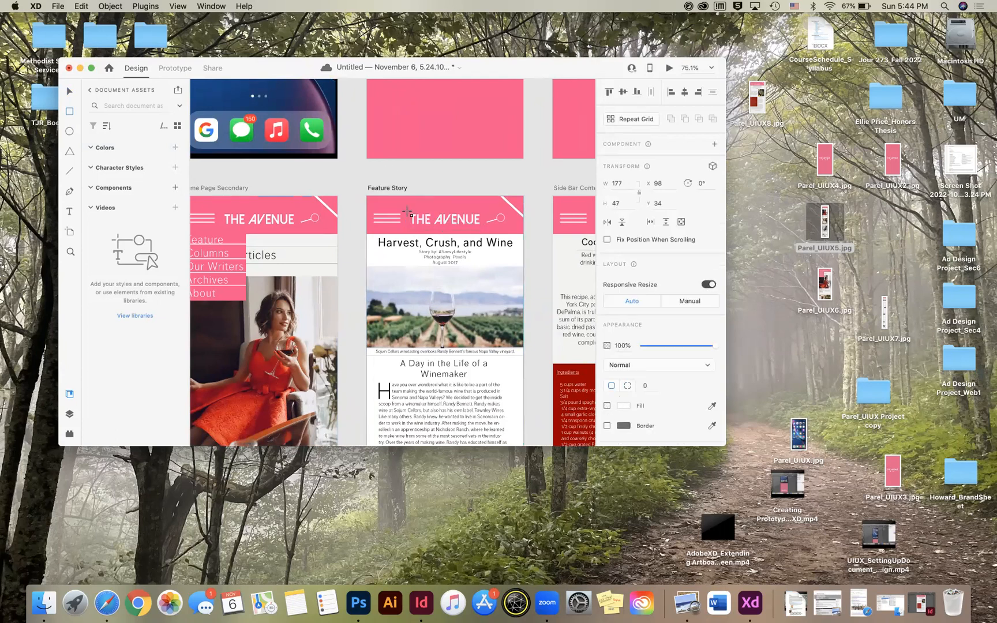
click(438, 220)
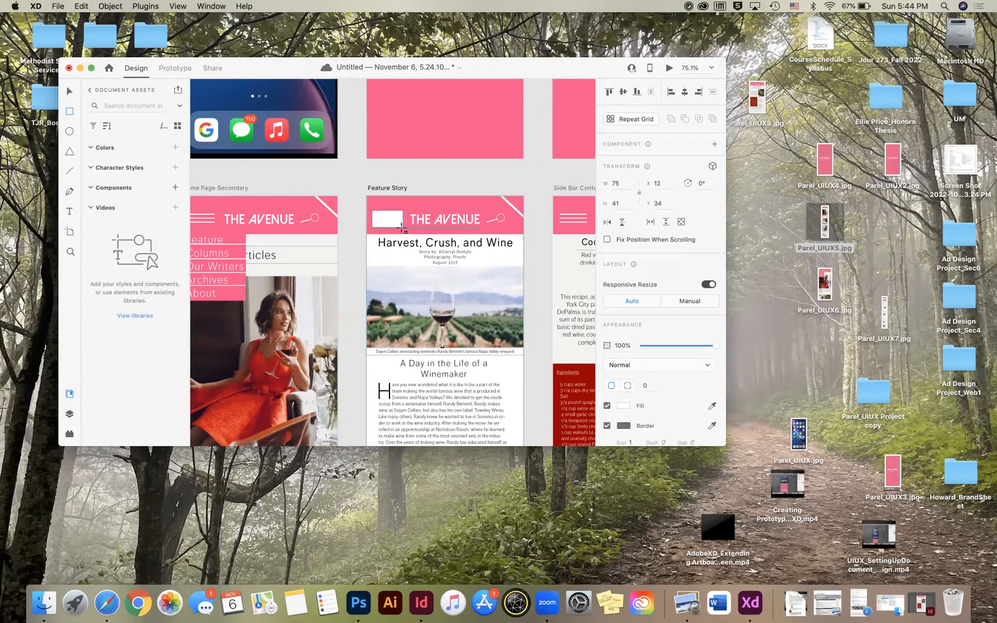
click(607, 405)
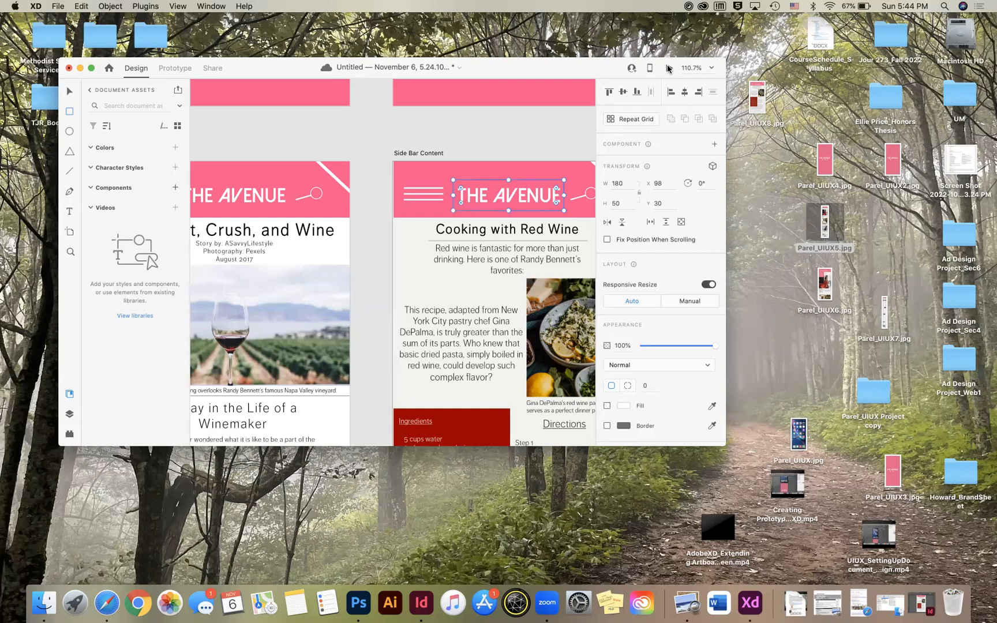
Step: Scroll to the Cooking with Red Wine teaser and switch to Prototype mode
scroll(down, 3)
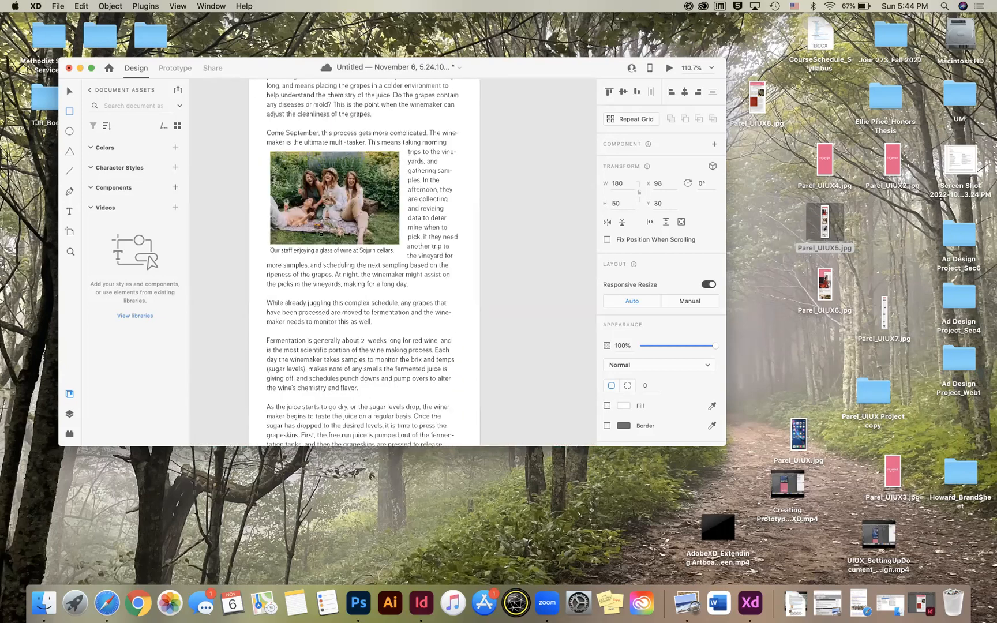
scroll(down, 3)
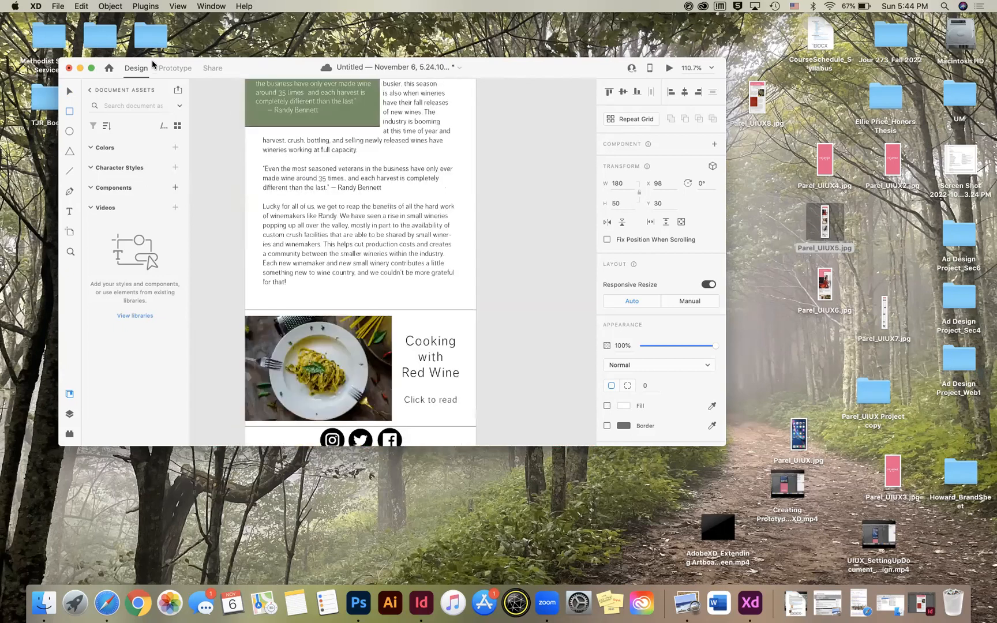
click(175, 68)
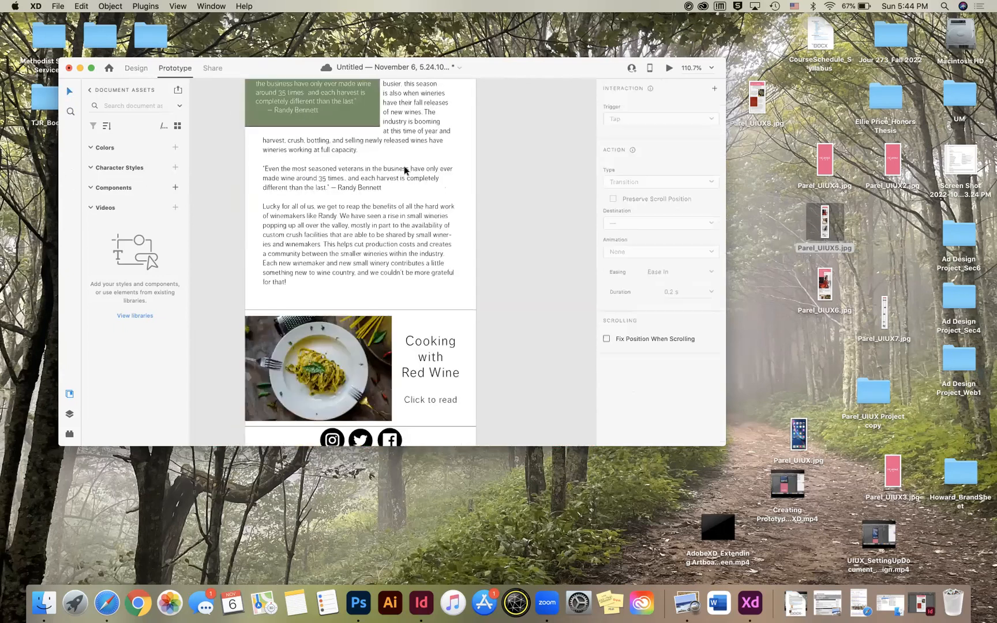